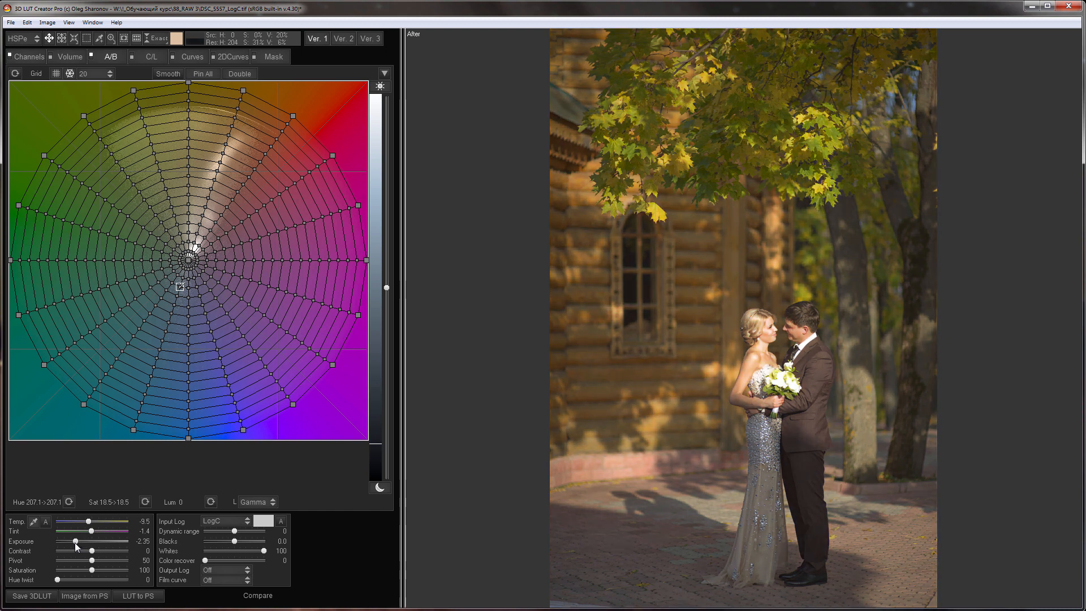
Step: Set the wedding photo's exposure to -3.00 and contrast to 65, then adjust Pivot
drag(74, 542, 69, 543)
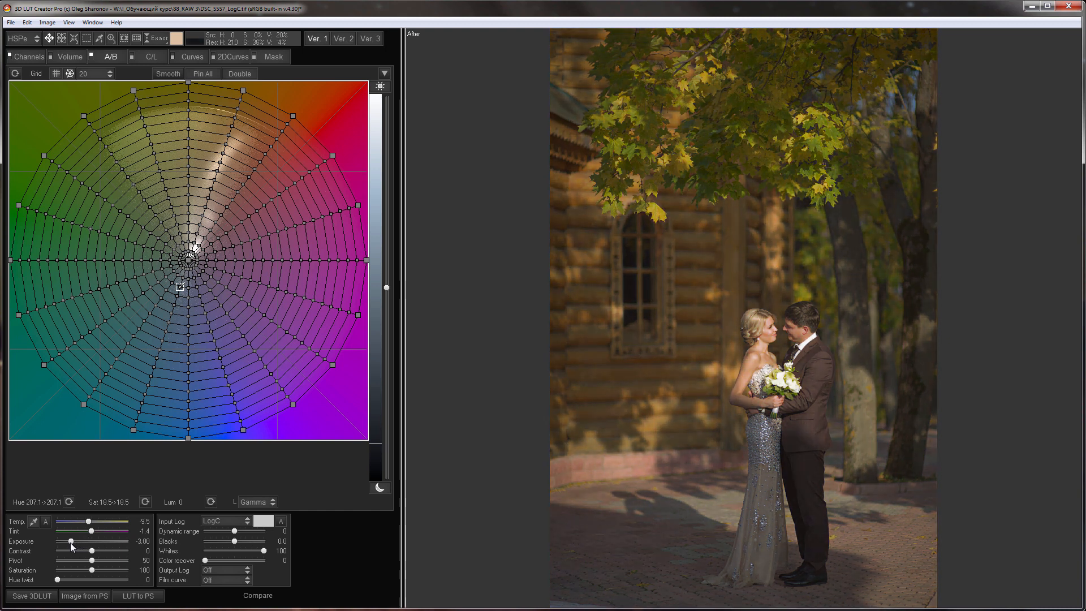
drag(67, 550, 111, 551)
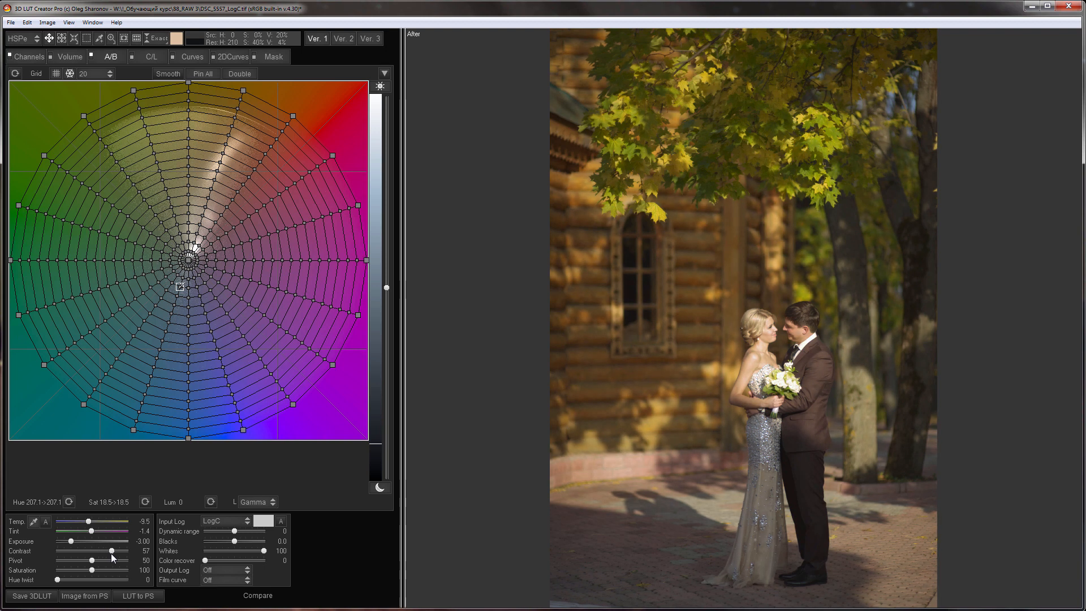
drag(101, 550, 92, 551)
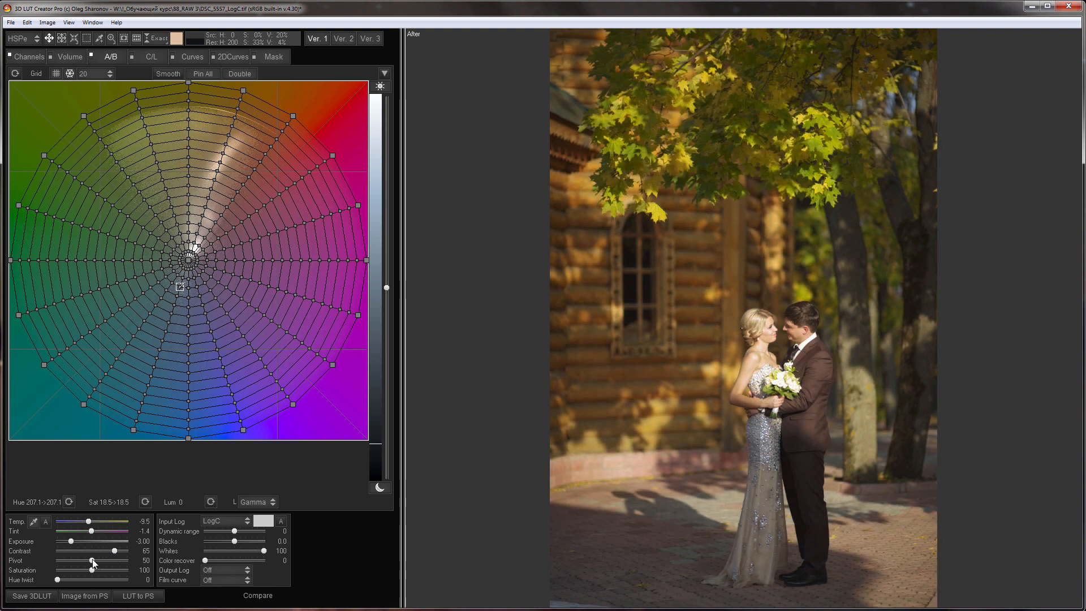
drag(94, 561, 79, 561)
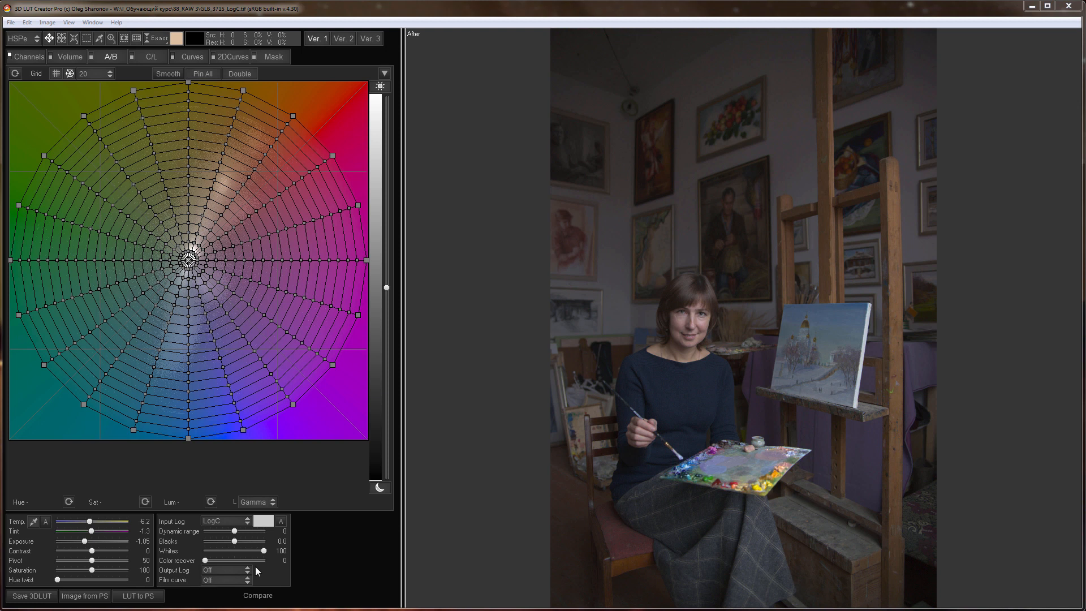
Step: Raise the painter photo's contrast to 46 and saturation to 125, then nudge Exposure
drag(80, 561, 100, 561)
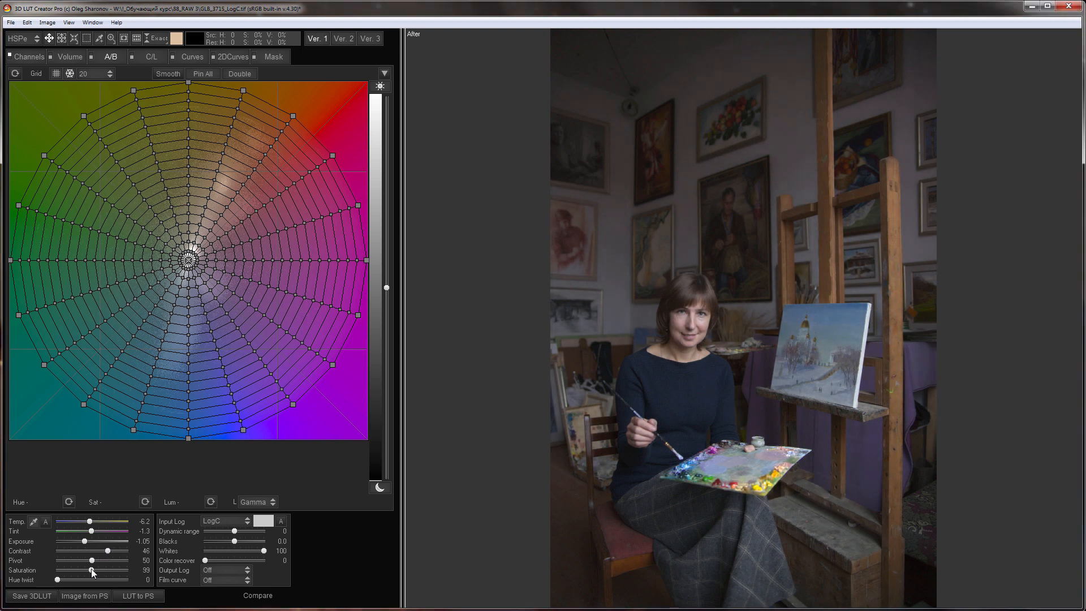
drag(92, 580, 83, 571)
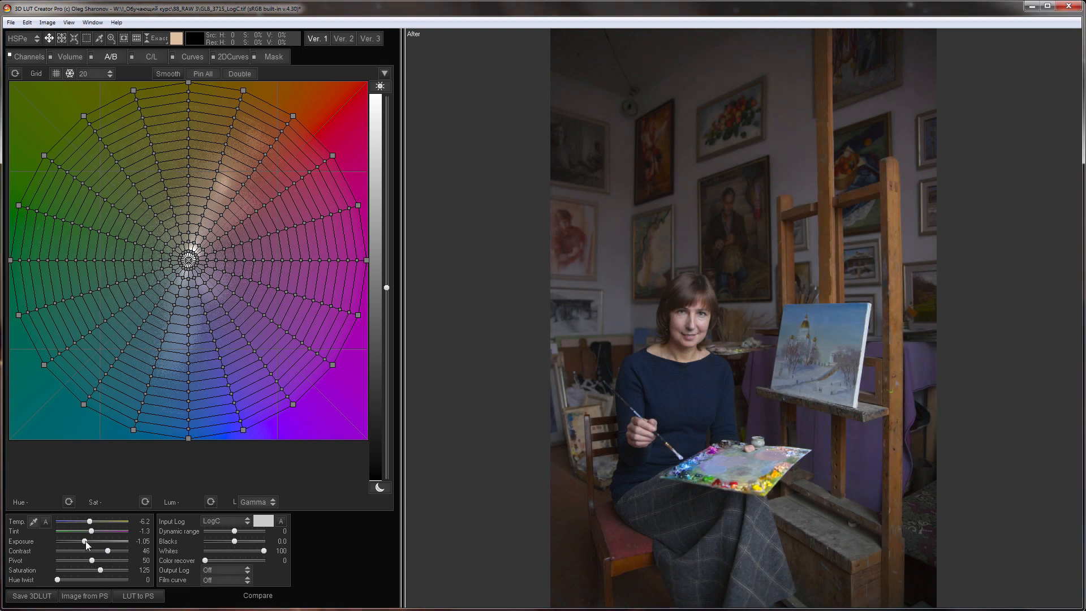
drag(84, 542, 88, 542)
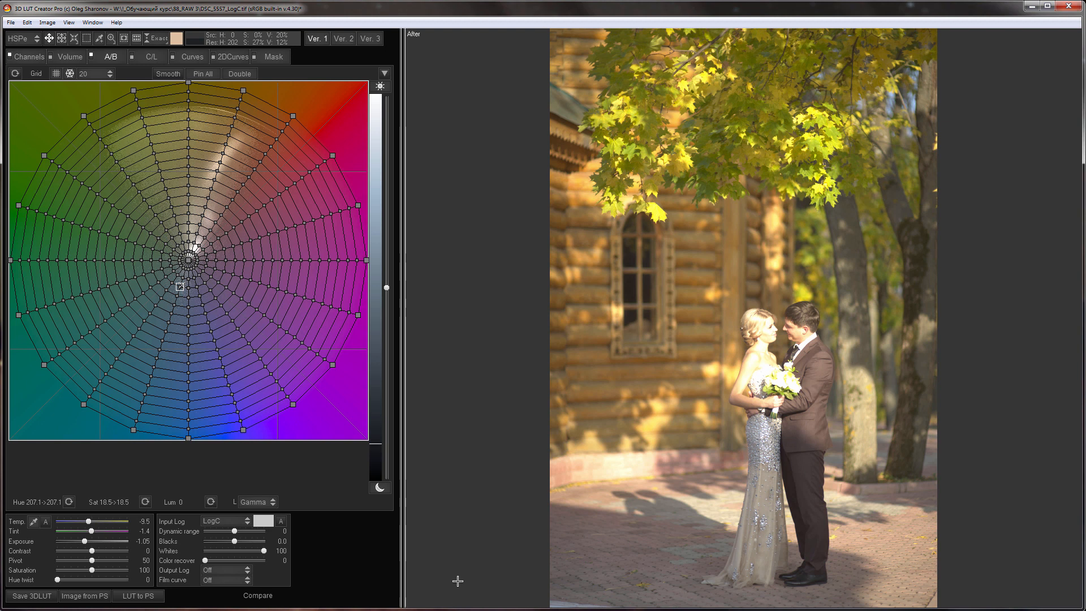
Step: Lower the wedding photo's exposure step by step to -3.00
drag(88, 542, 78, 542)
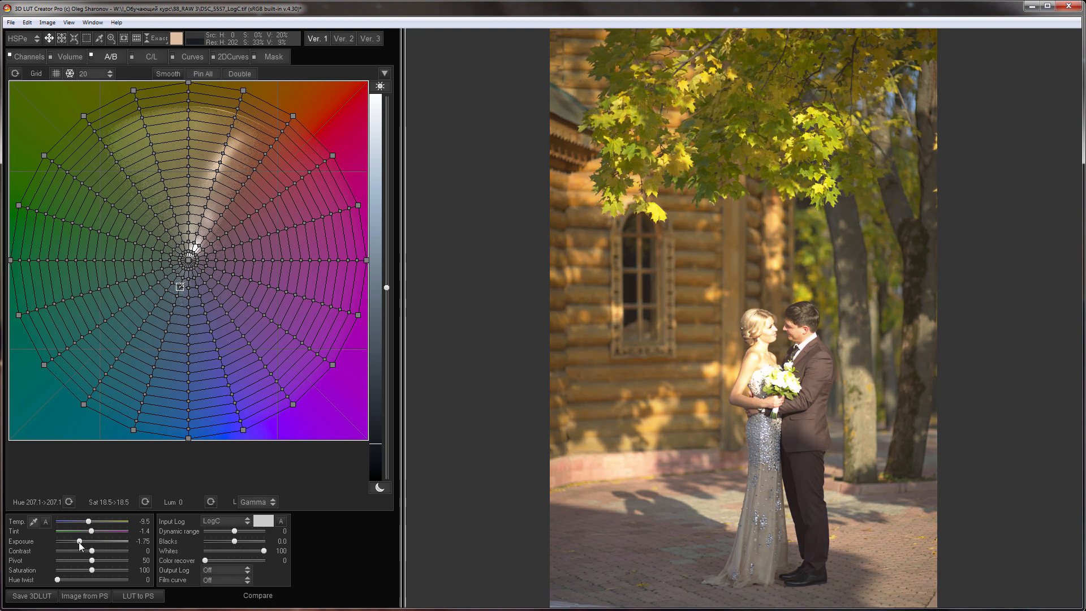
drag(80, 542, 75, 542)
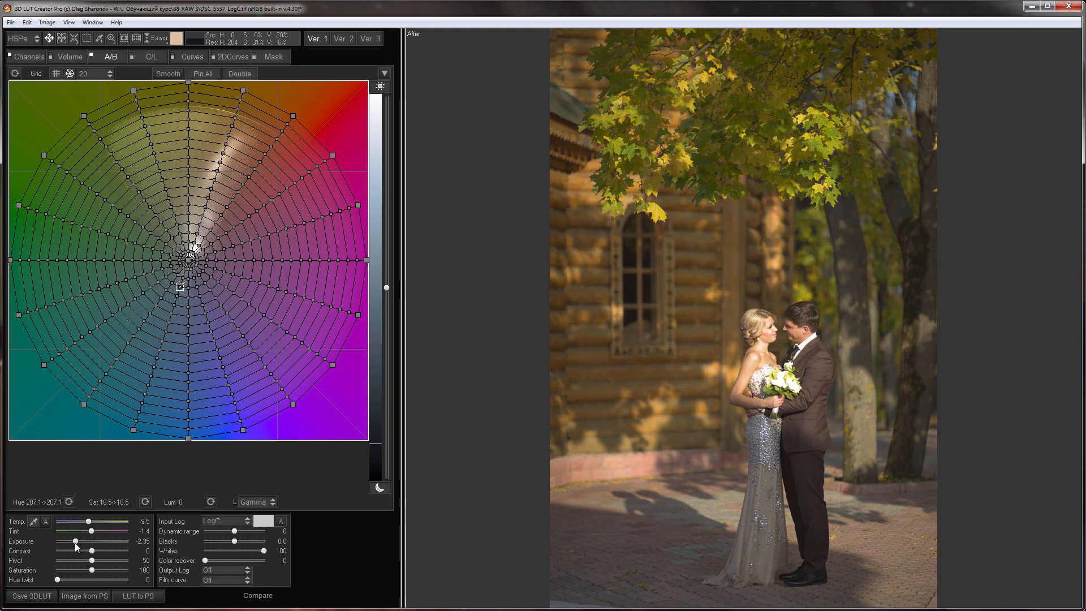
drag(72, 541, 66, 540)
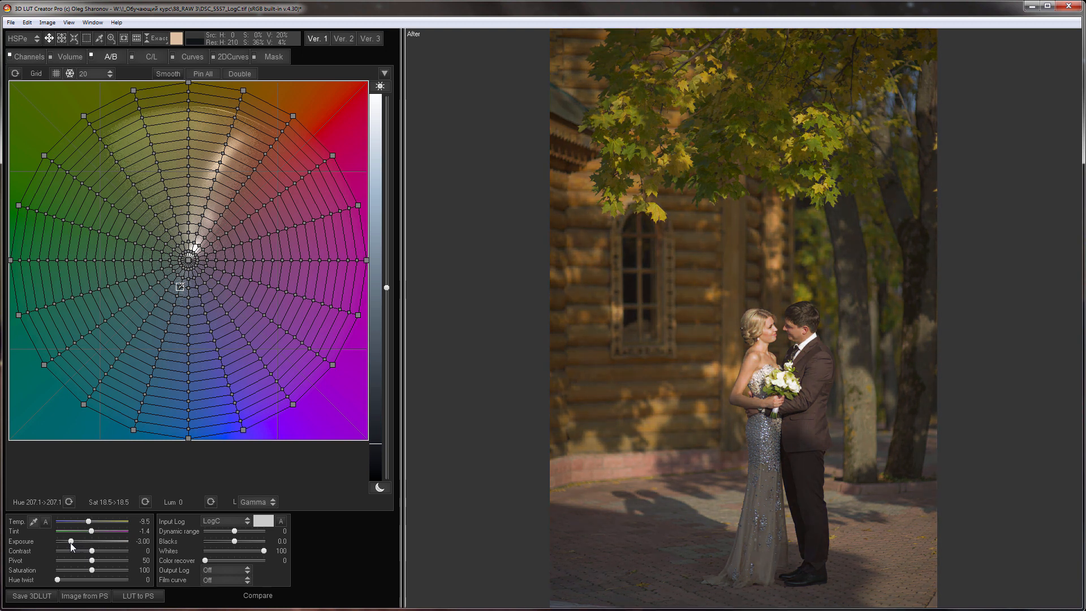
Step: Set contrast to 65, pivot to 33 and blacks to -3.9, then adjust saturation
drag(67, 550, 101, 551)
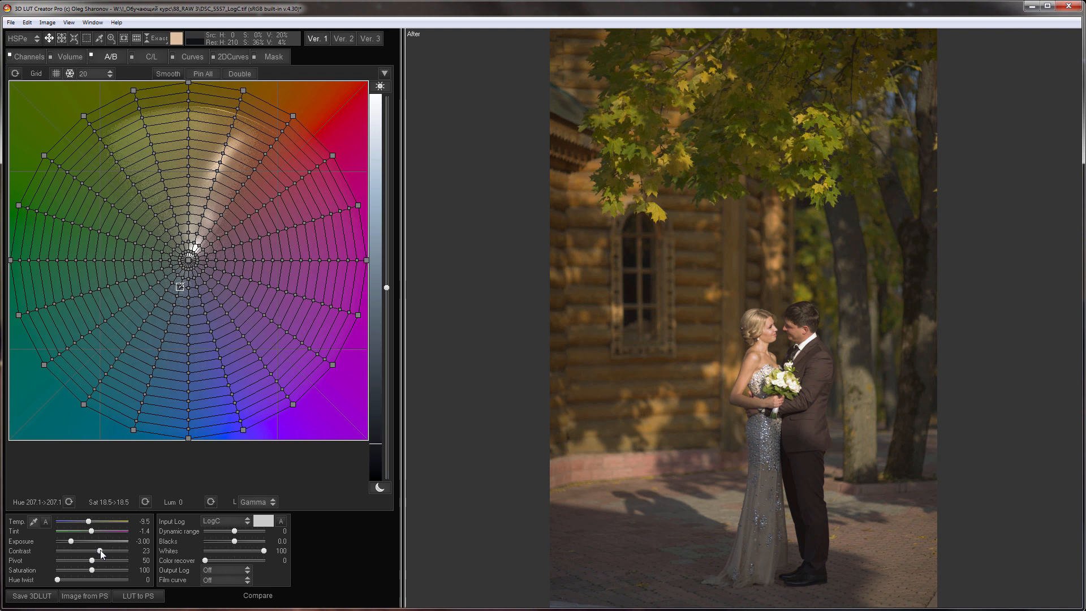
drag(102, 551, 114, 560)
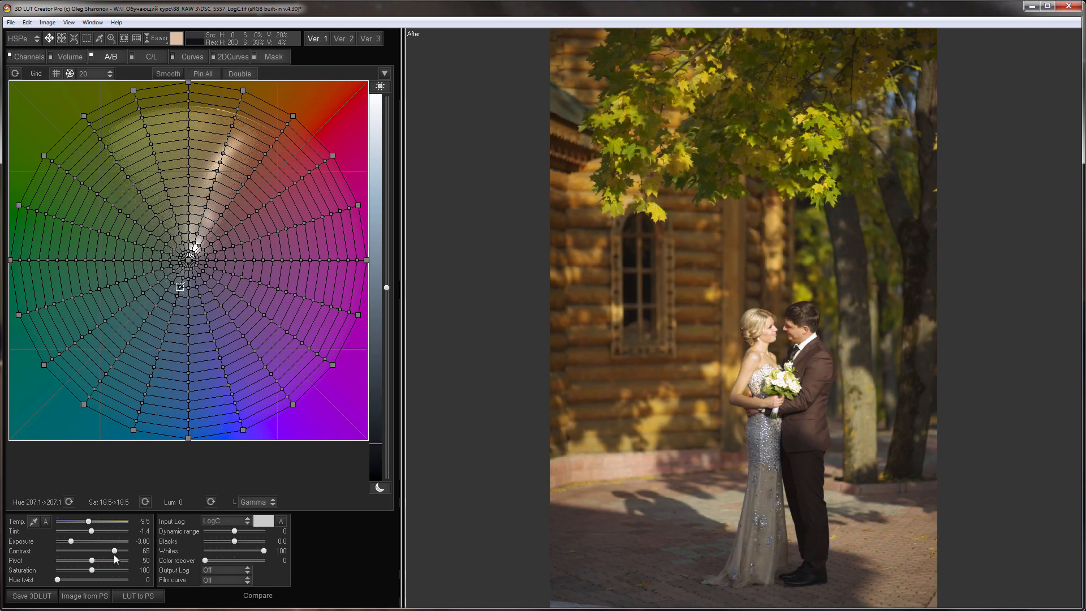
mouse_move(101, 568)
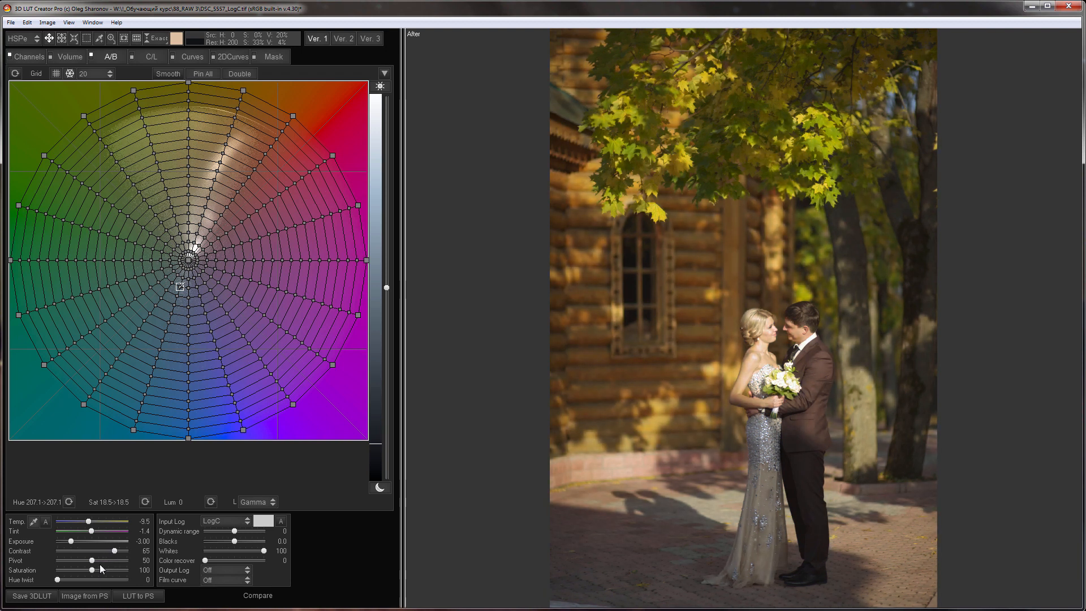
drag(95, 559, 84, 560)
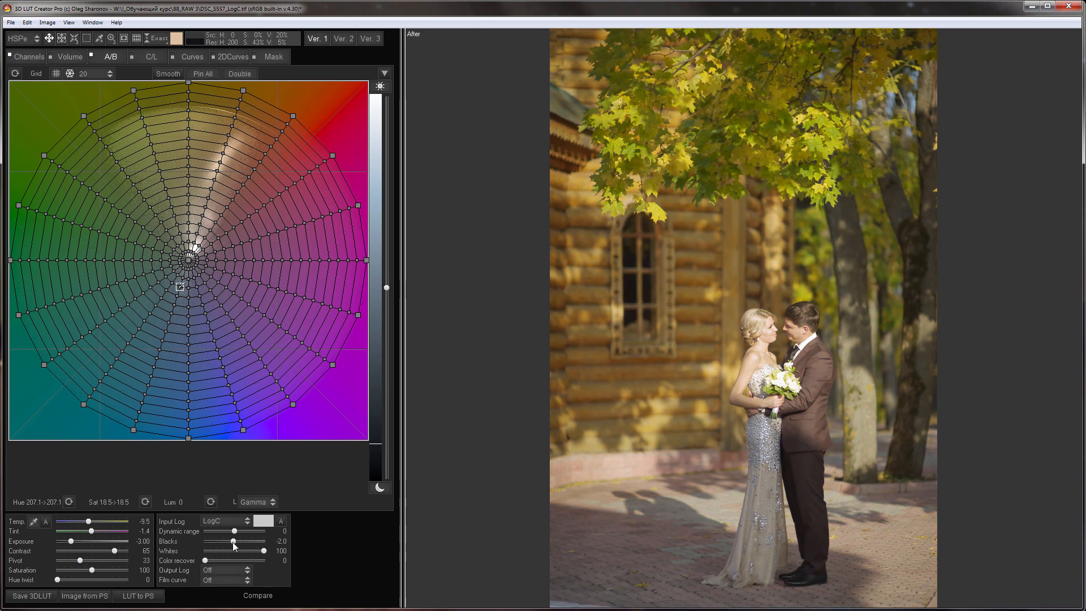
drag(235, 543, 232, 543)
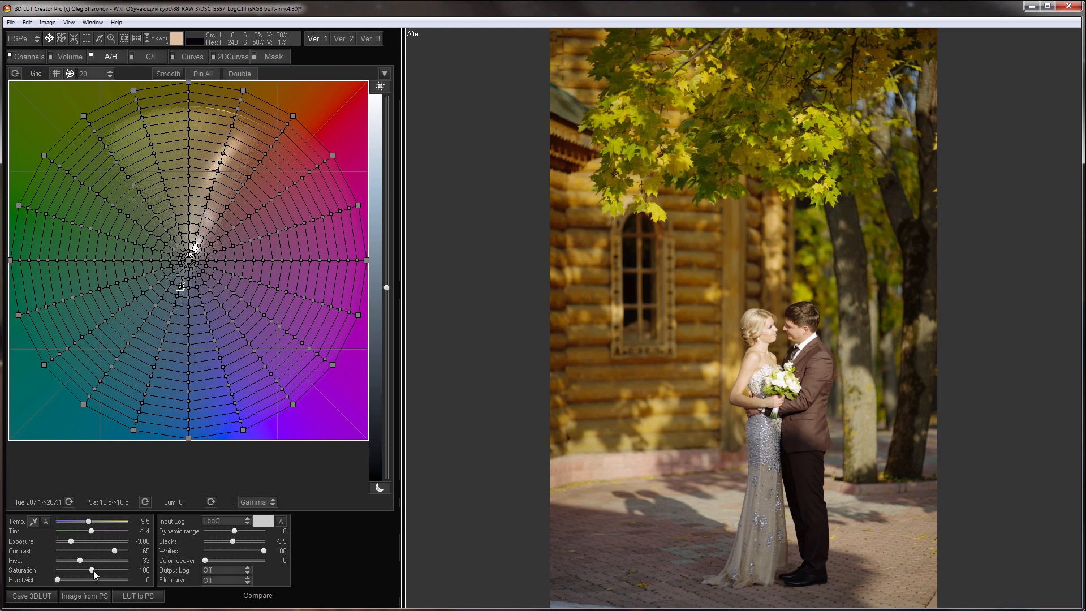
drag(84, 580, 96, 580)
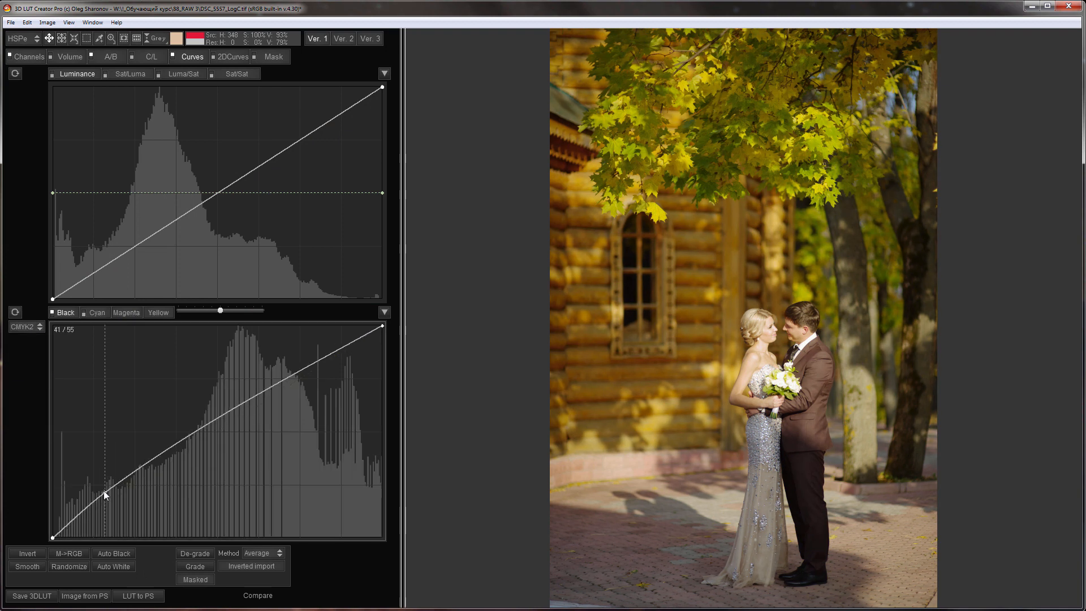
Step: Drag points on the CMYK Black curve upward to lift shadows and shape midtones
drag(104, 495, 95, 488)
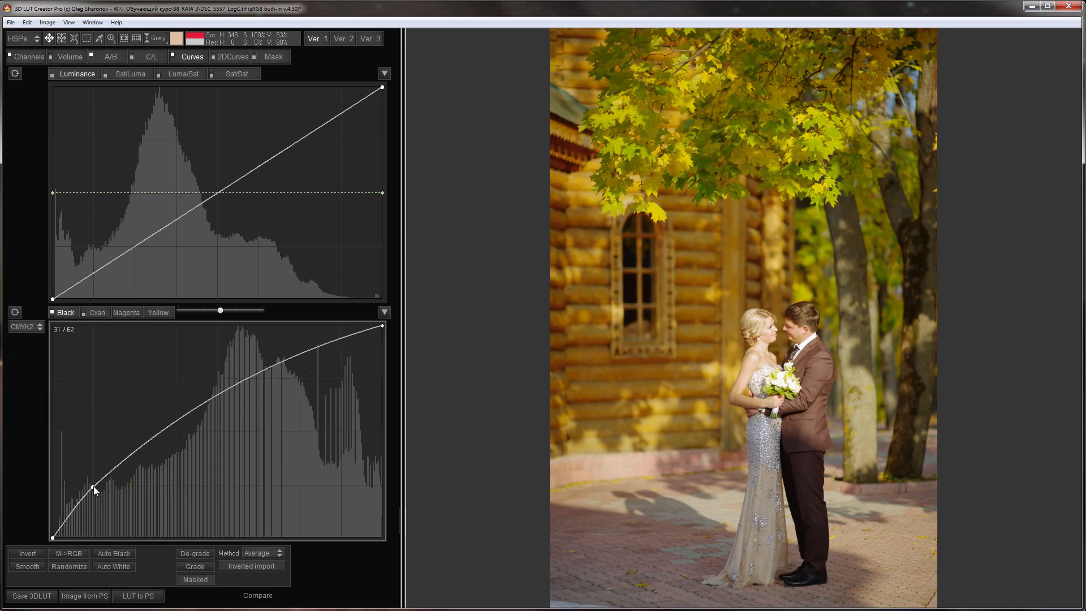
drag(93, 489, 83, 499)
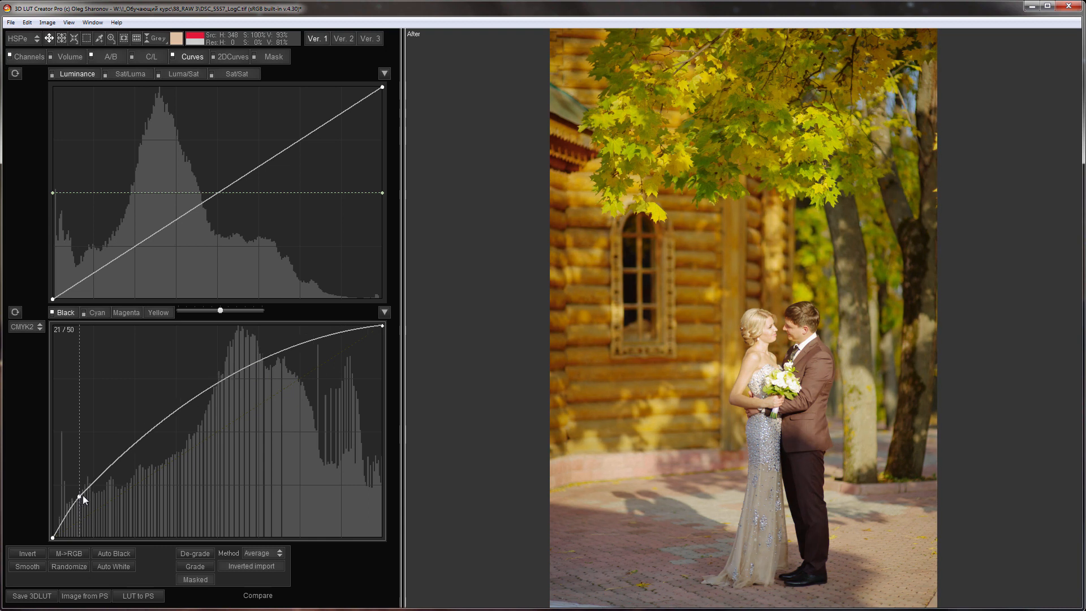
drag(84, 499, 211, 405)
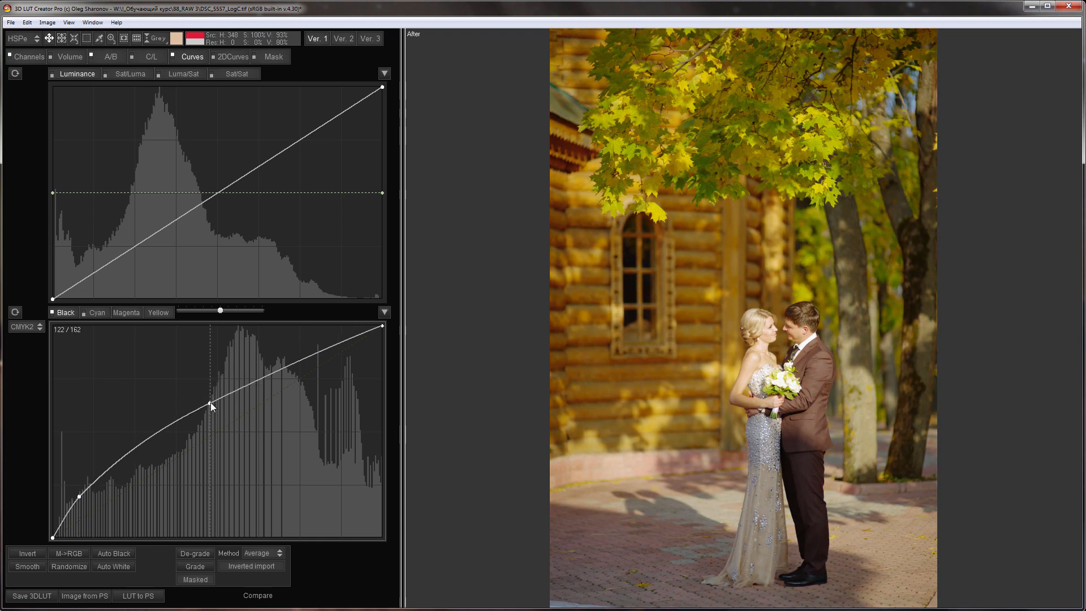
drag(211, 405, 207, 402)
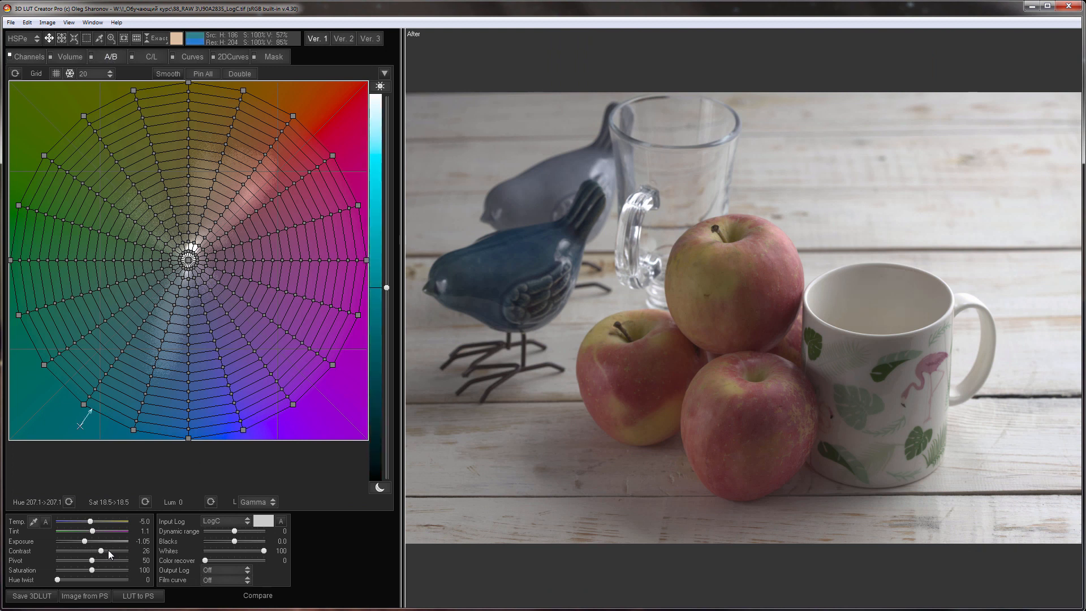
Step: Raise the apples still life's contrast to 26
drag(102, 558, 87, 565)
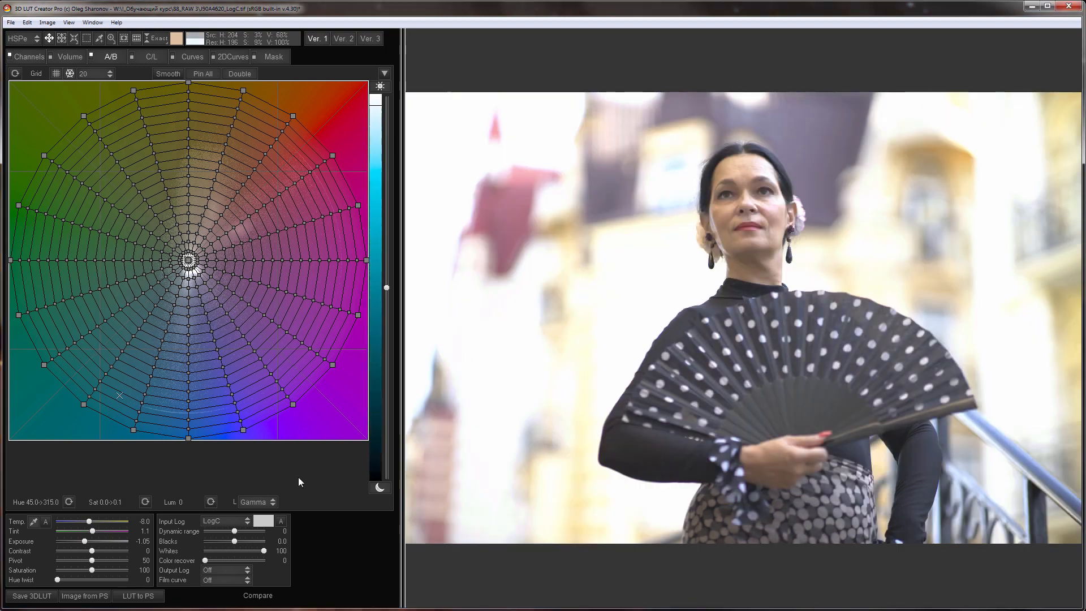
Step: Set the fan portrait to exposure -2.25, contrast 51, pivot 20, saturation 133, and lower Blacks
drag(102, 541, 83, 541)
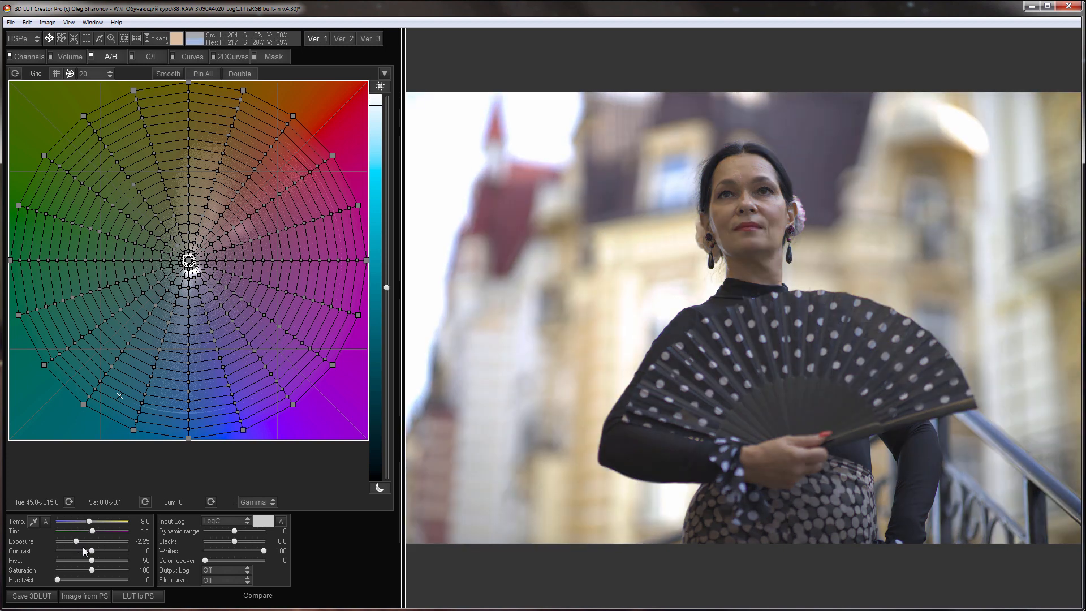
drag(78, 560, 108, 561)
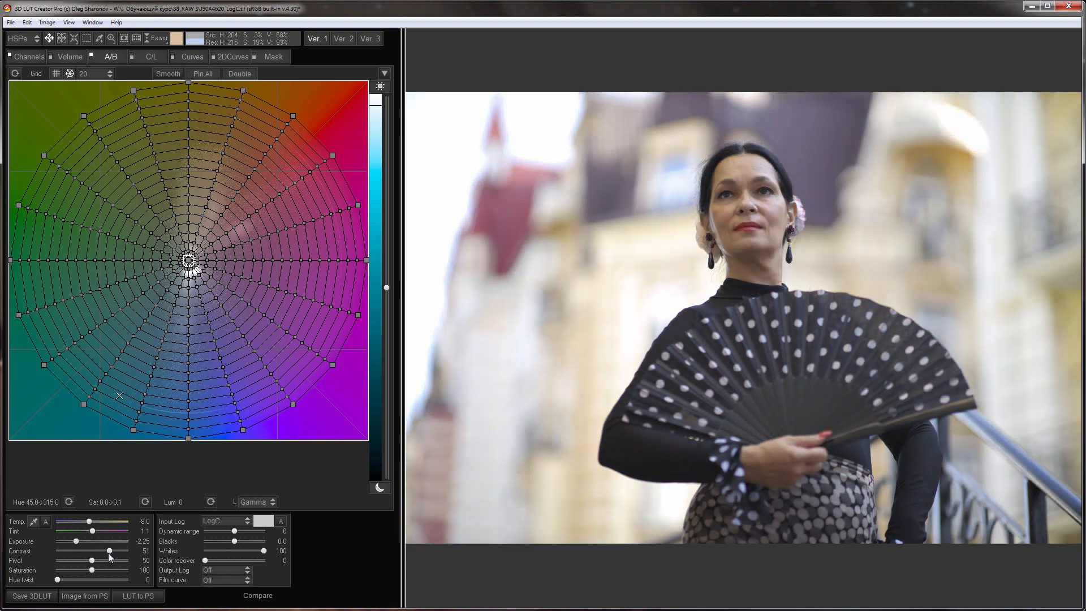
drag(89, 560, 78, 560)
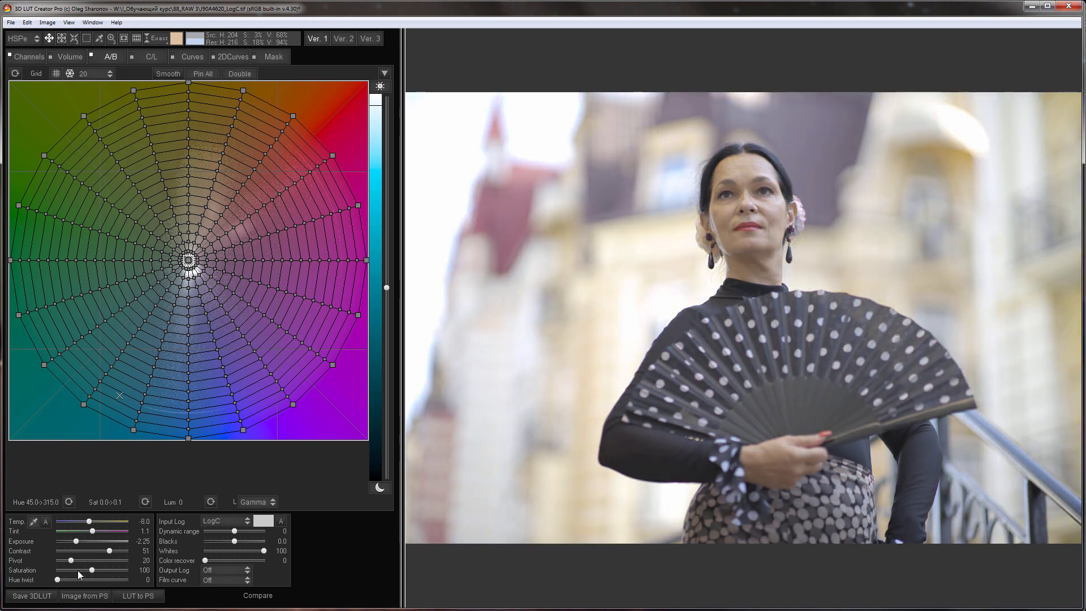
drag(56, 579, 90, 579)
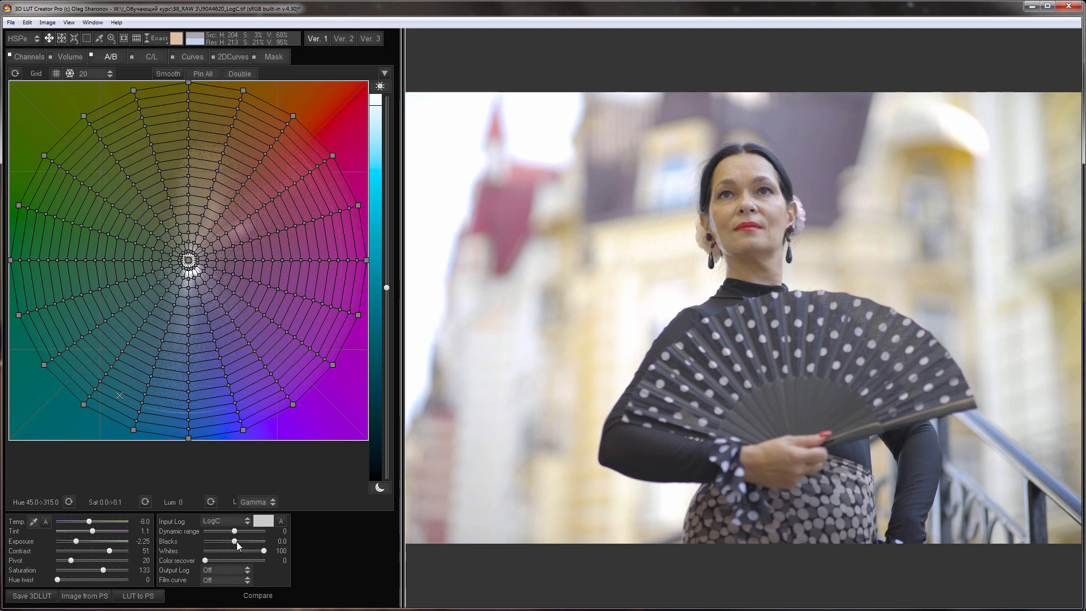
drag(232, 541, 227, 541)
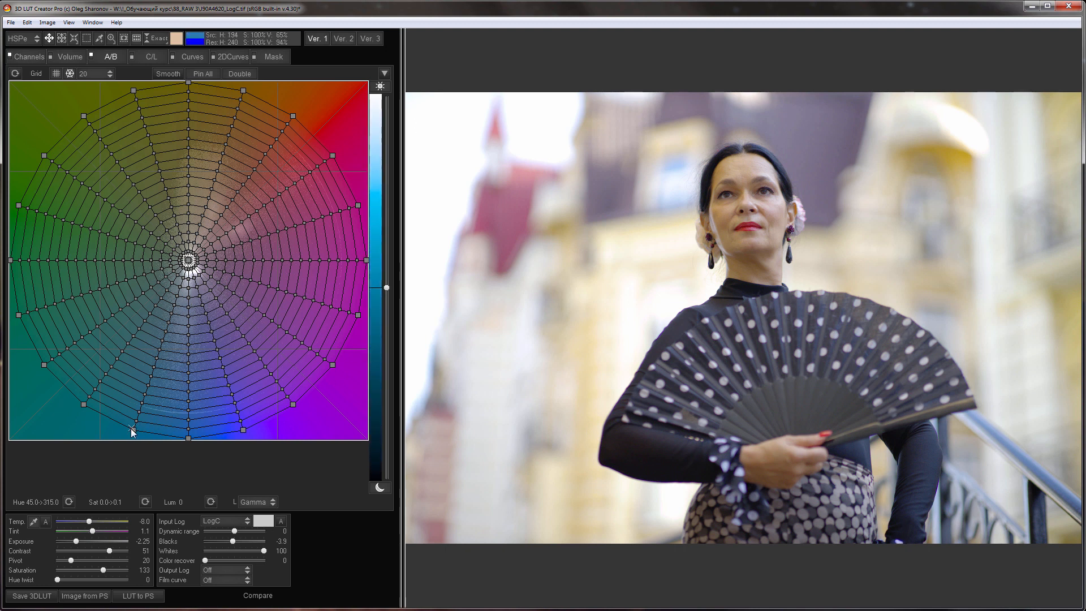
Step: Pull the blue and cyan A/B grid points toward the centre, then show Curves
drag(132, 429, 193, 420)
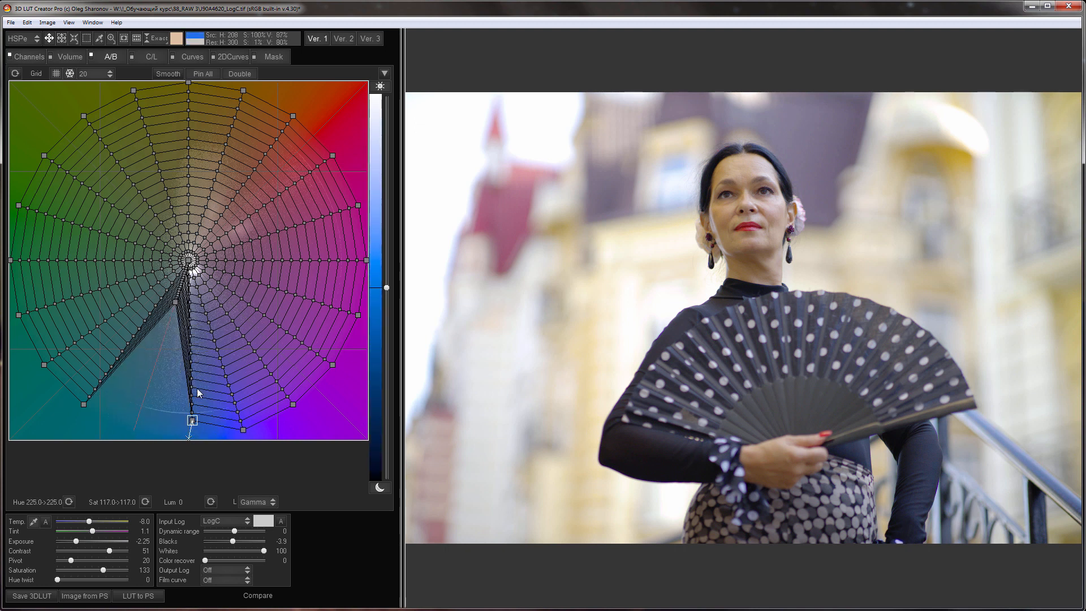
drag(192, 420, 183, 311)
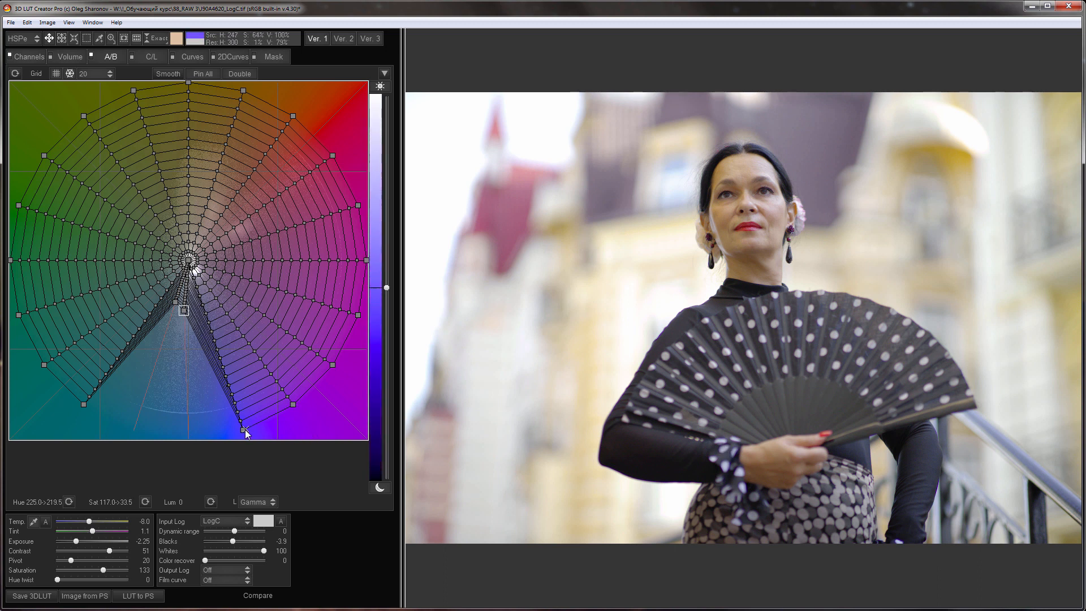
drag(247, 433, 206, 336)
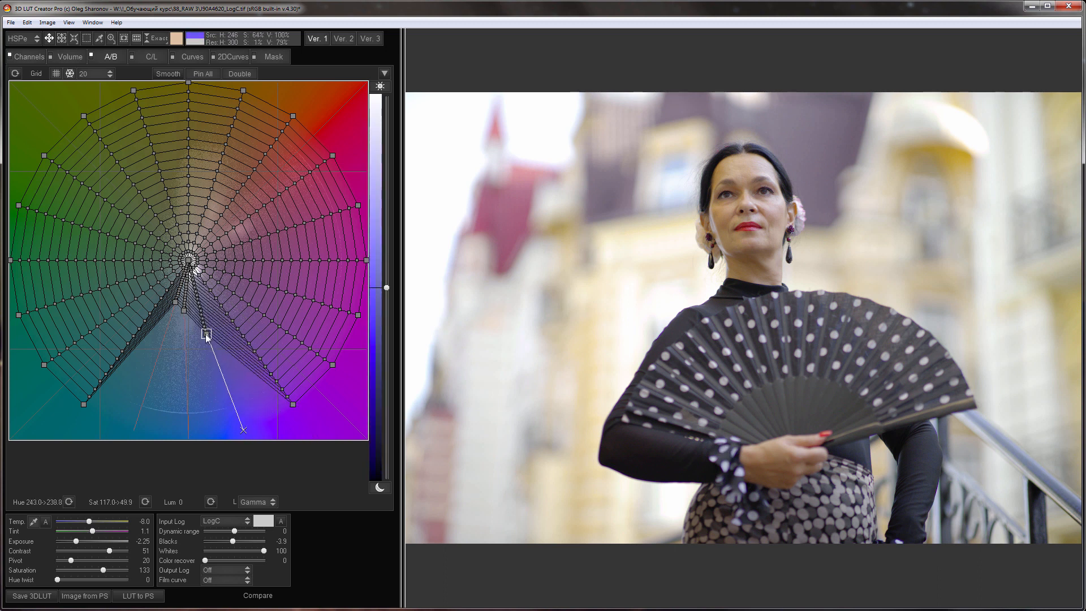
drag(208, 331, 192, 308)
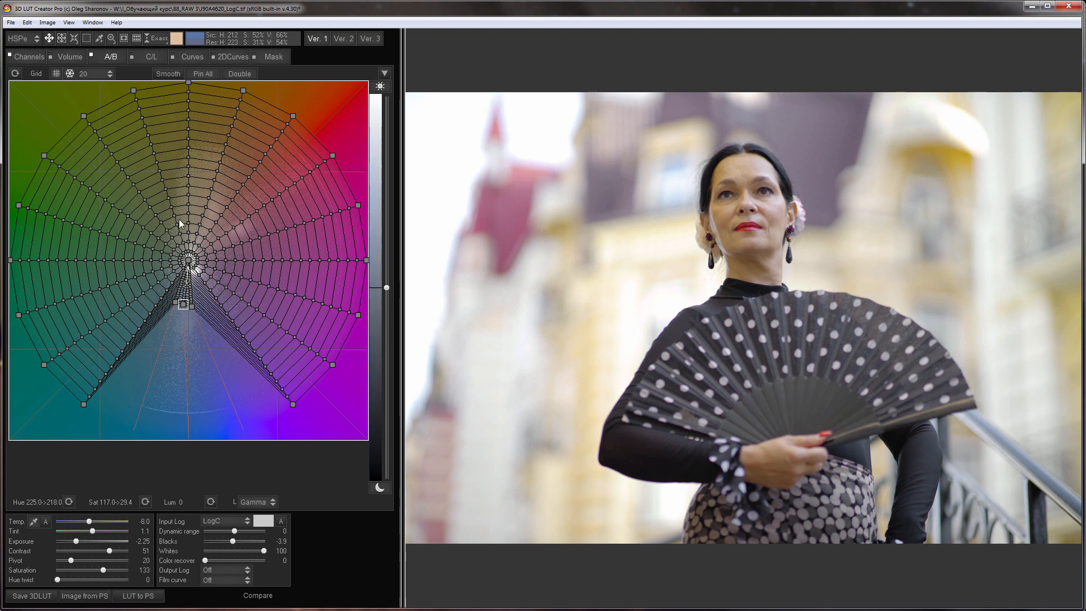
click(192, 57)
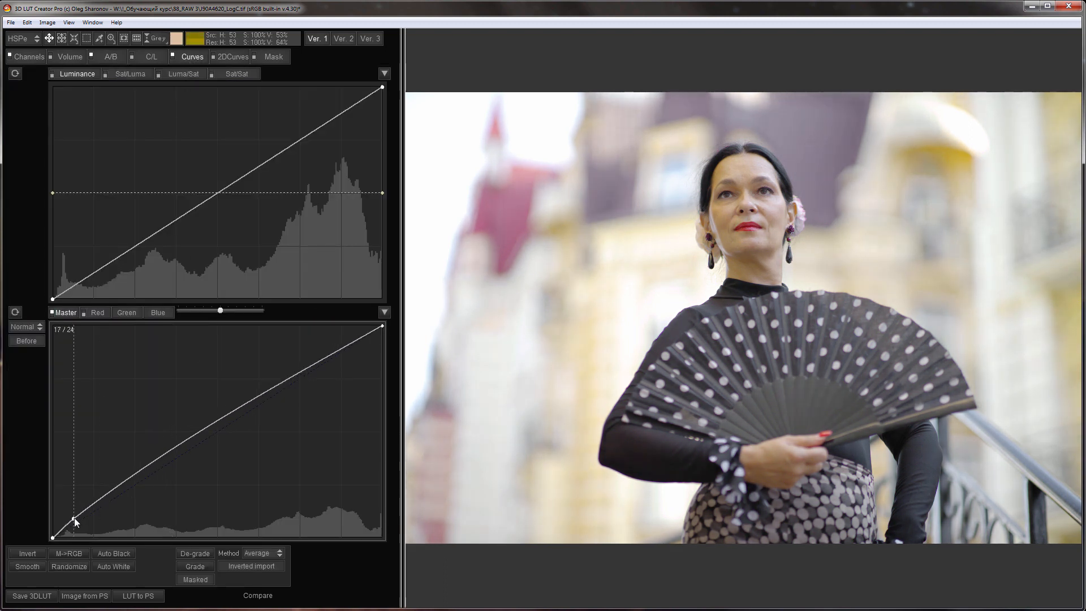
Step: Raise a shadow point and a midtone point on the fan portrait's Master curve
drag(77, 522, 79, 516)
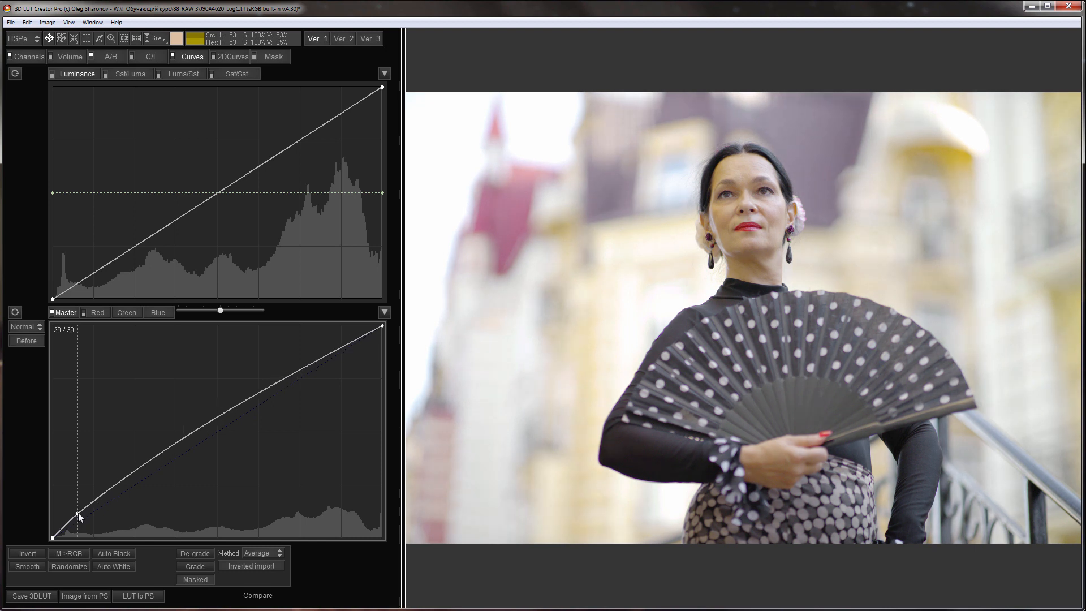
drag(78, 517, 295, 368)
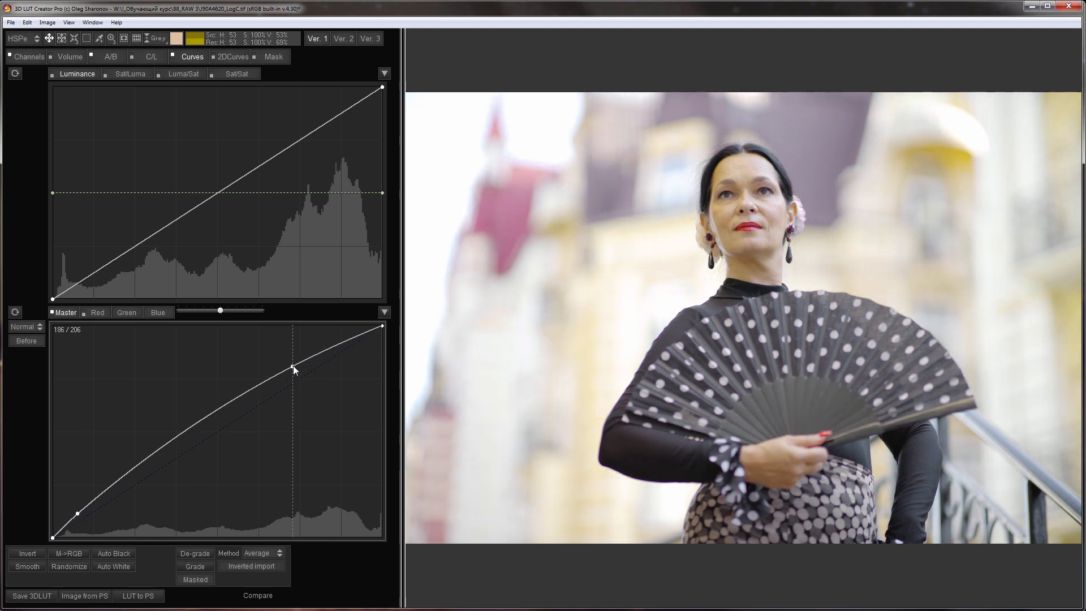
drag(293, 369, 141, 475)
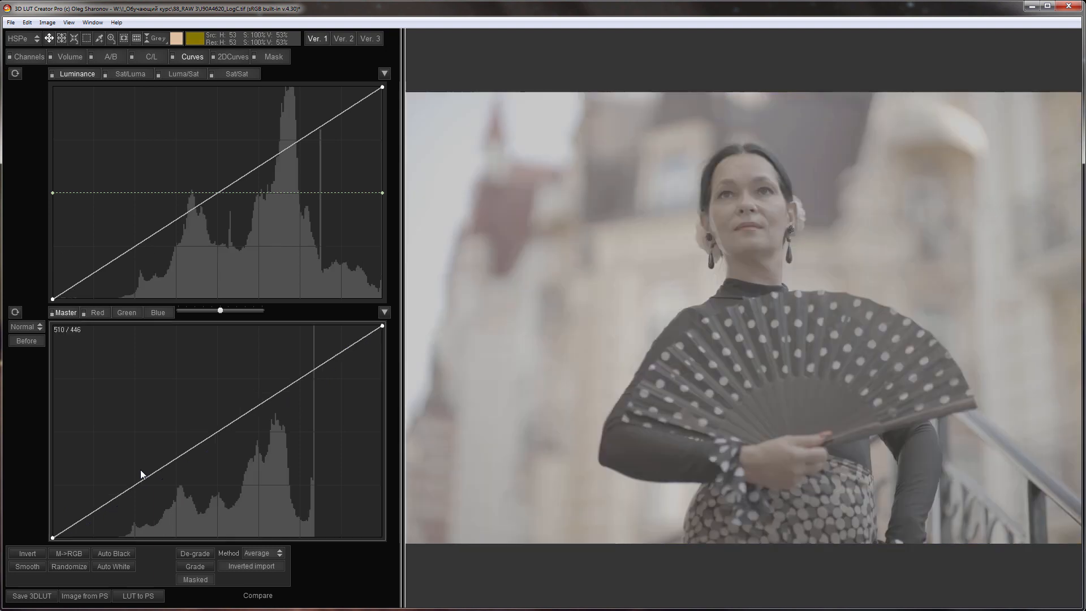
Step: Set LibRaw RAW decoding to RAW - ProPhoto in Preferences and confirm
click(111, 57)
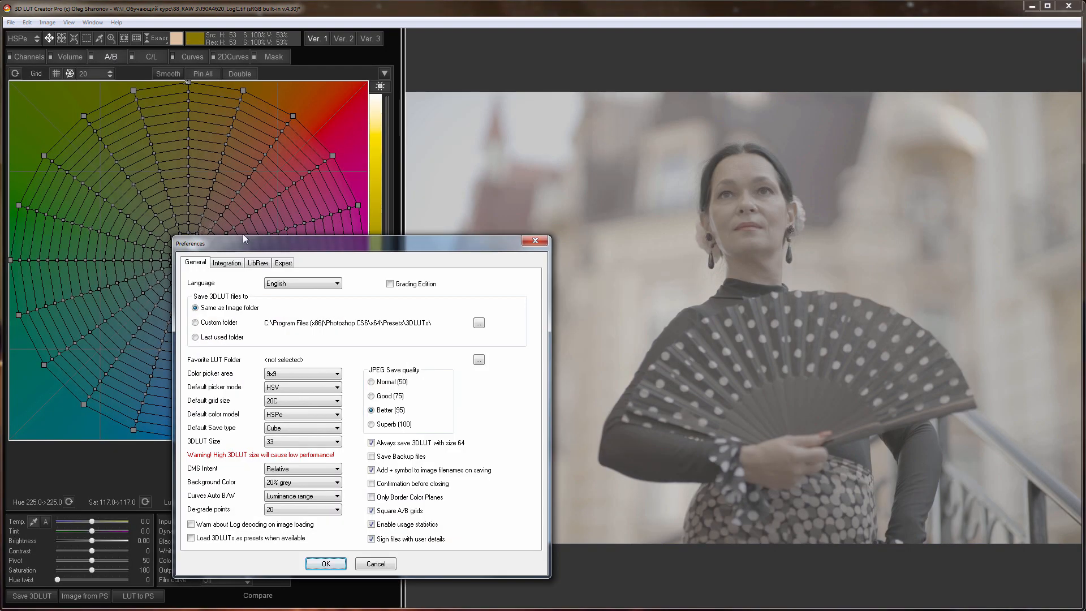
click(257, 262)
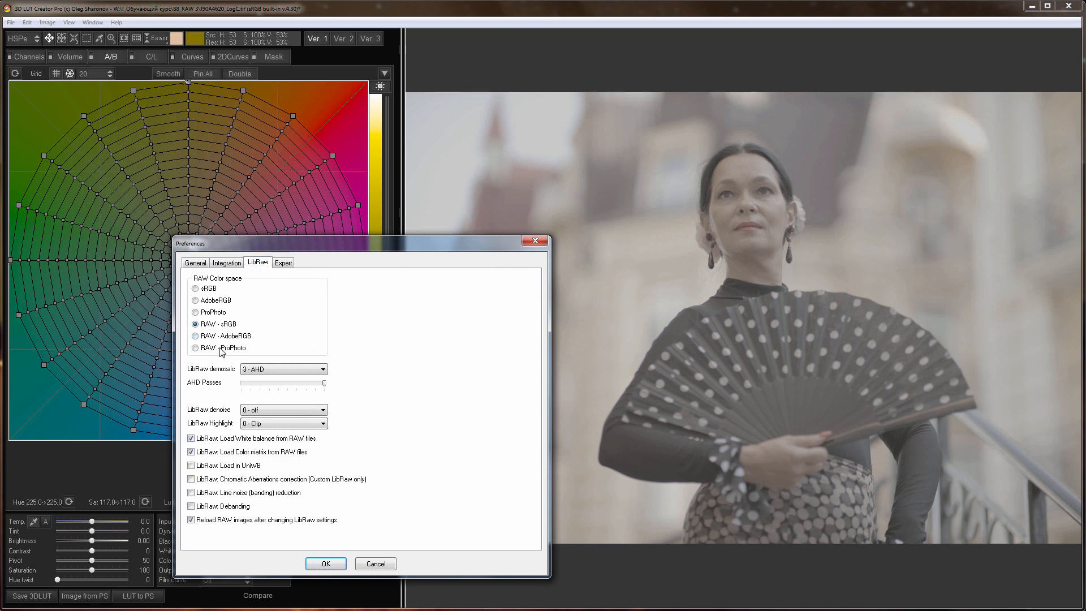
click(195, 348)
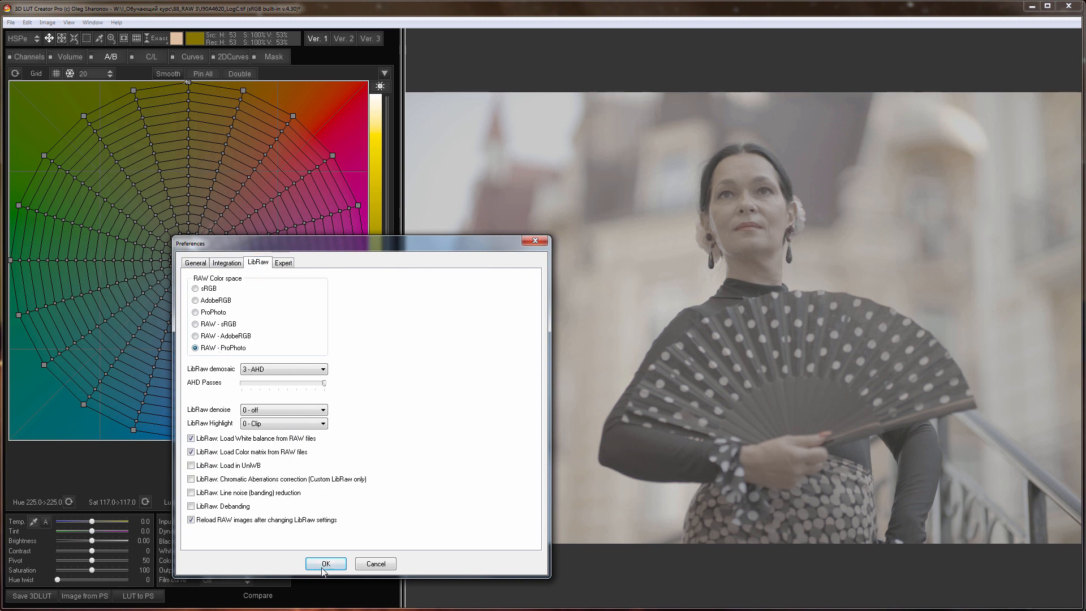
click(326, 563)
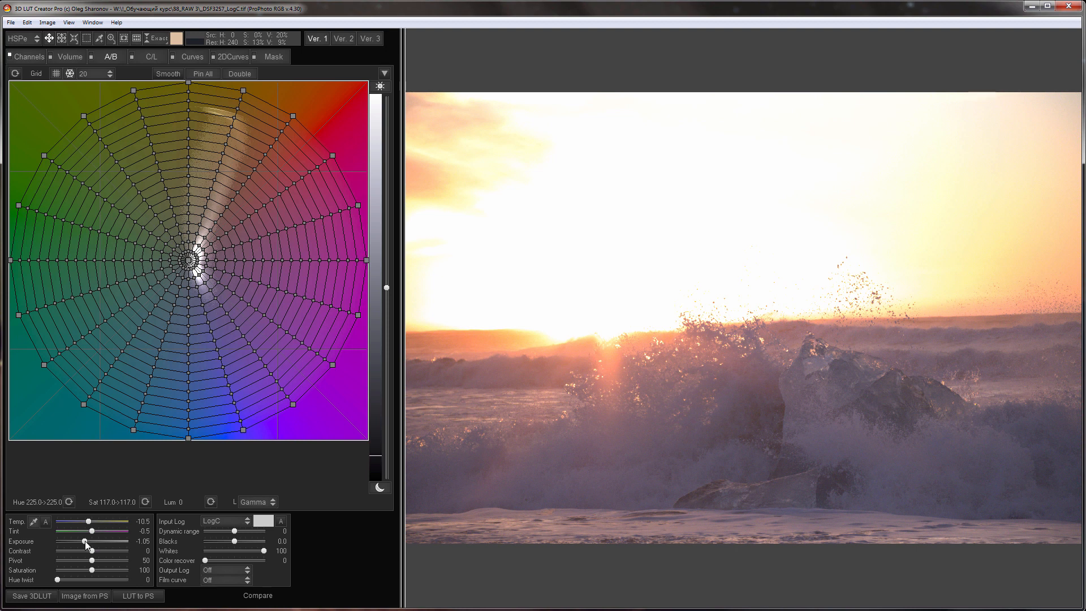
Step: Sweep the wave photo's exposure between -5 and -1.35, settling at -1.55
drag(85, 541, 55, 541)
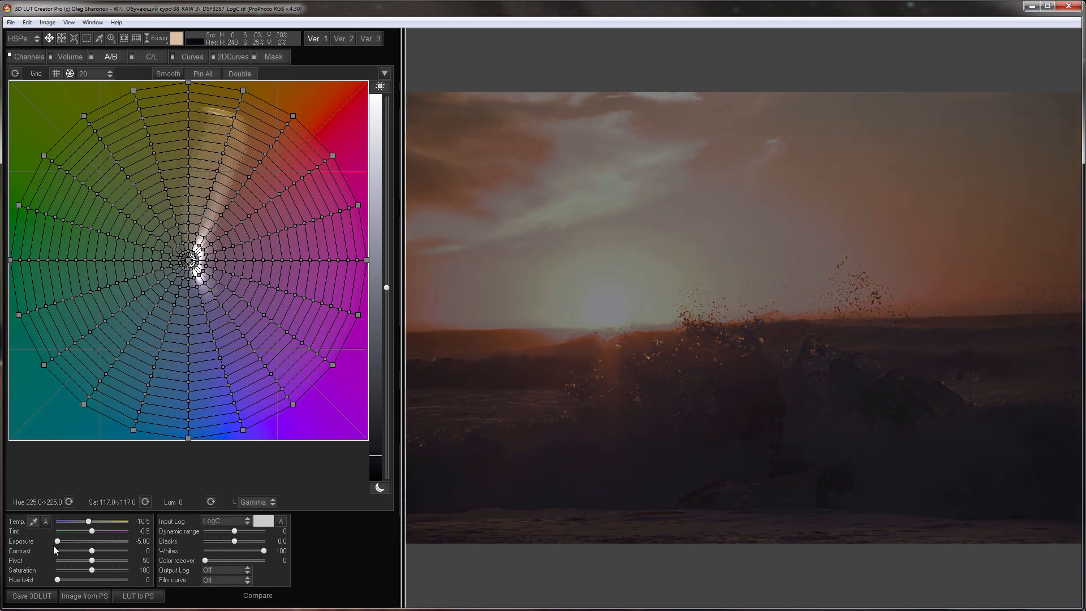
drag(55, 541, 67, 541)
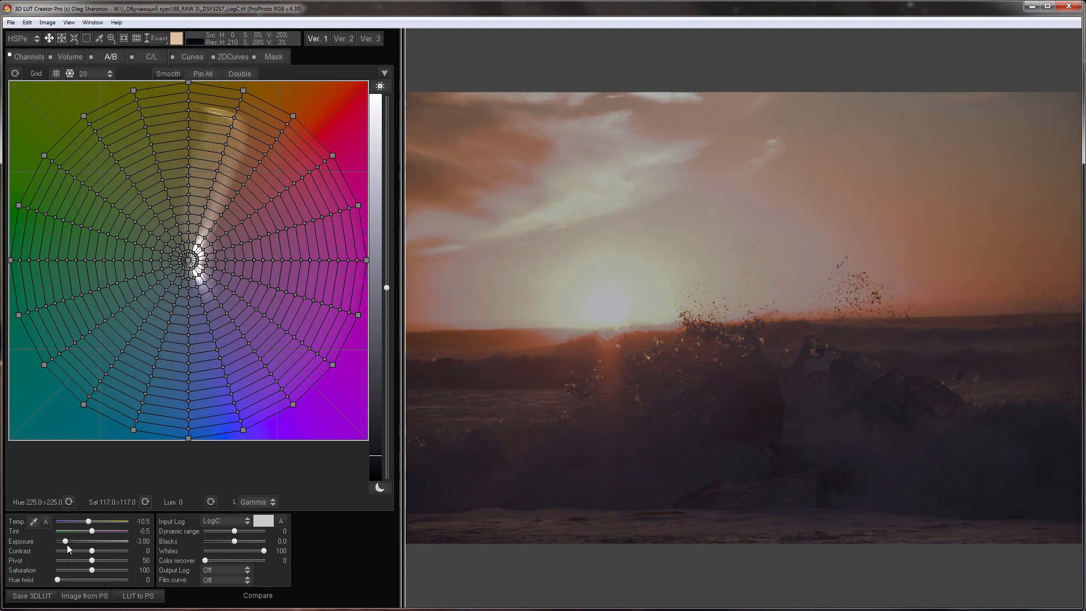
drag(59, 542, 62, 542)
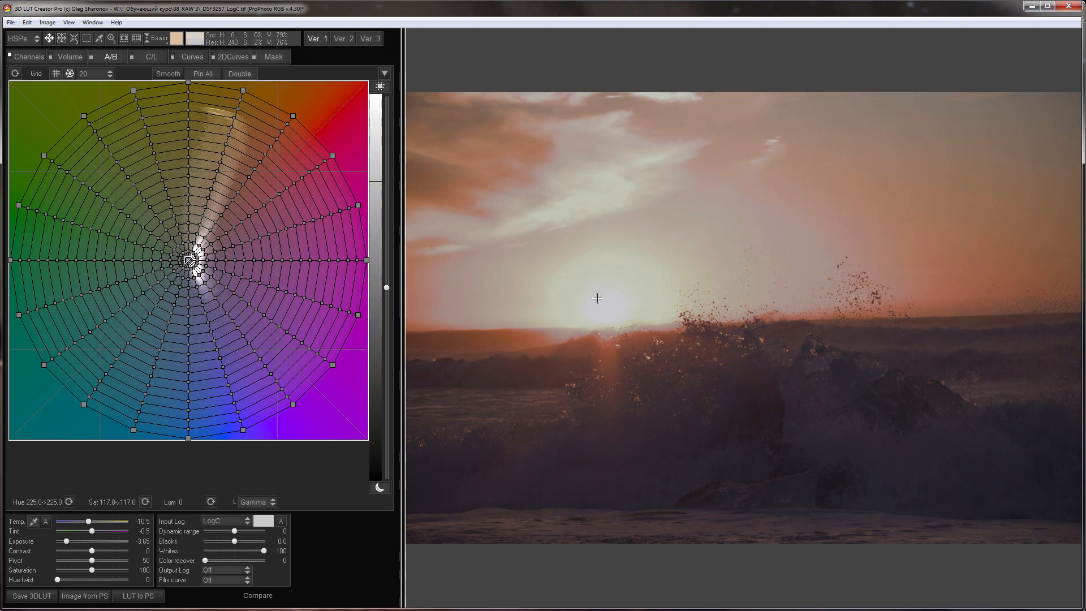
drag(66, 541, 84, 541)
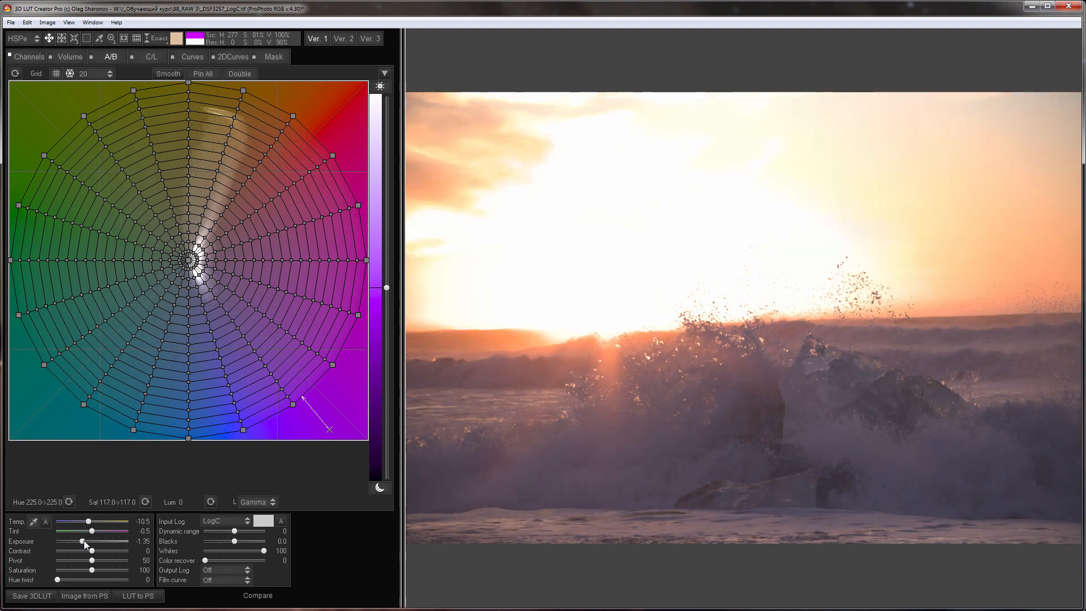
drag(84, 542, 81, 542)
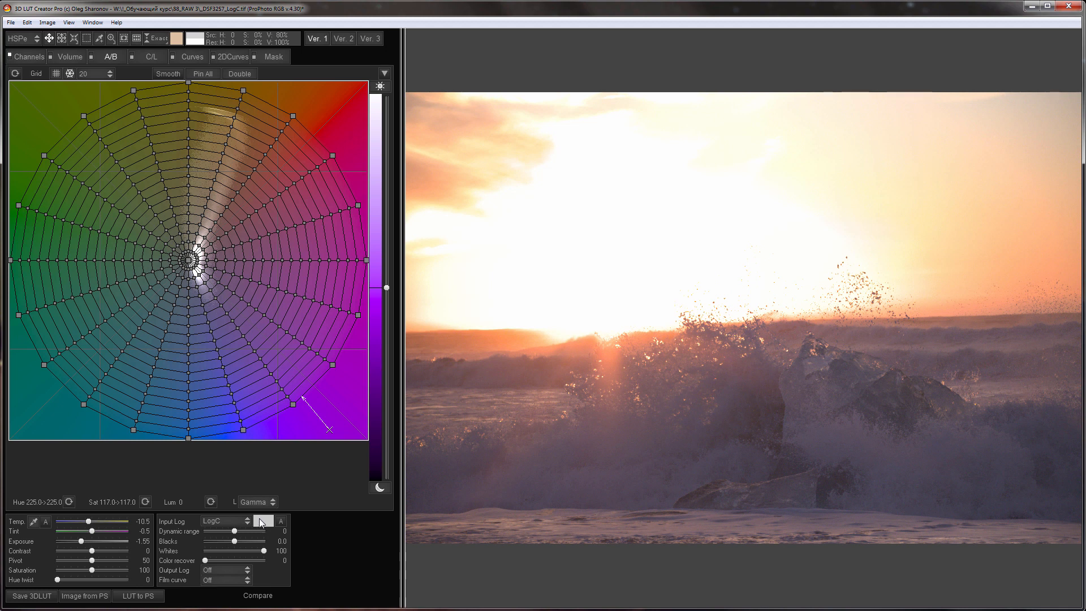
Step: Set pure white as reference, then exposure -2.05, contrast 41 and pivot 26
click(262, 525)
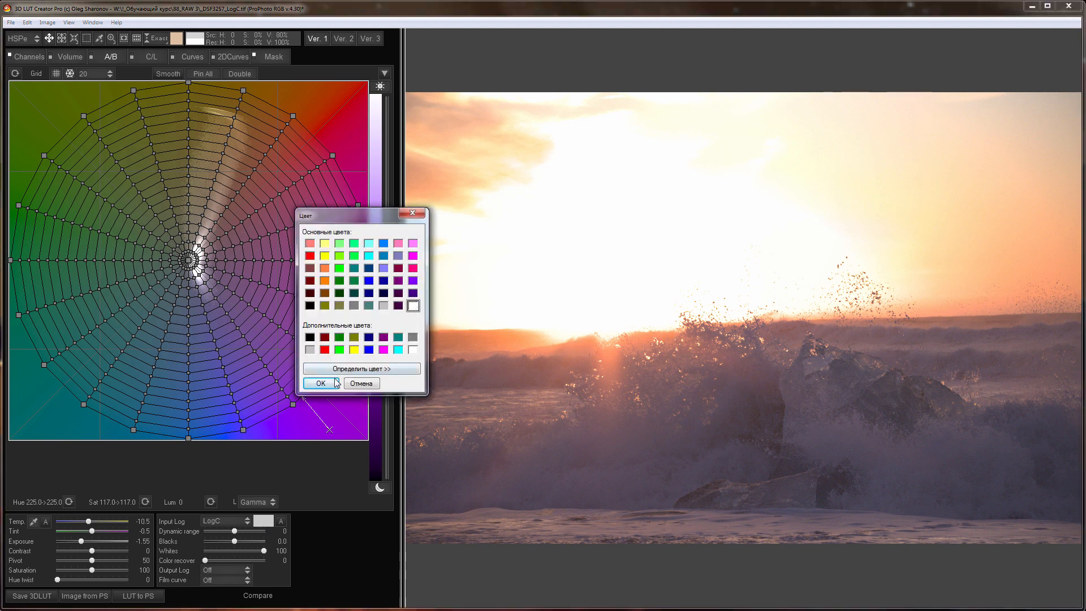
click(319, 383)
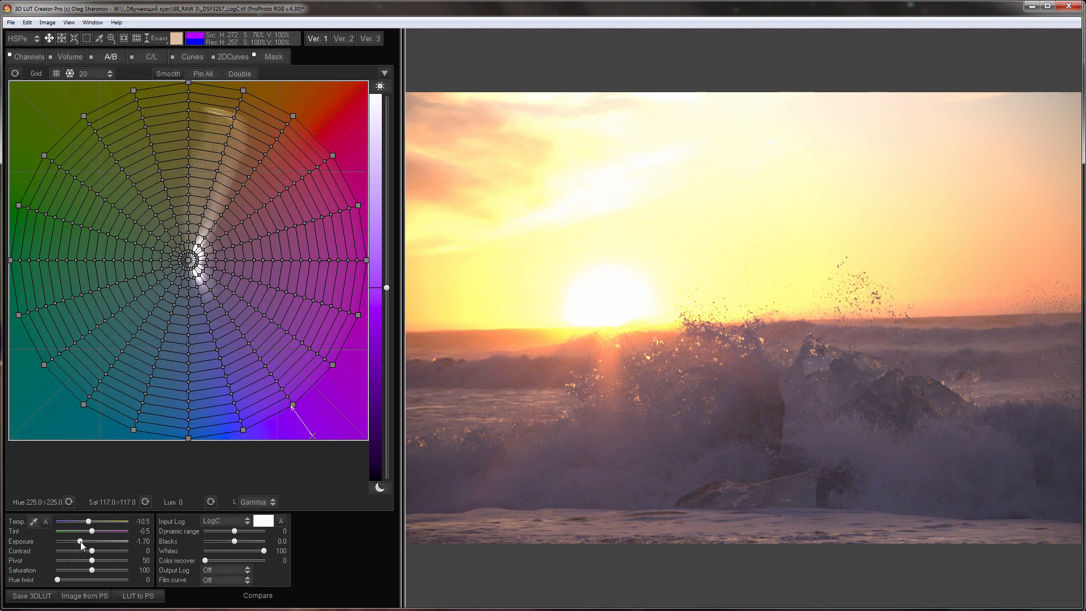
drag(78, 550, 105, 551)
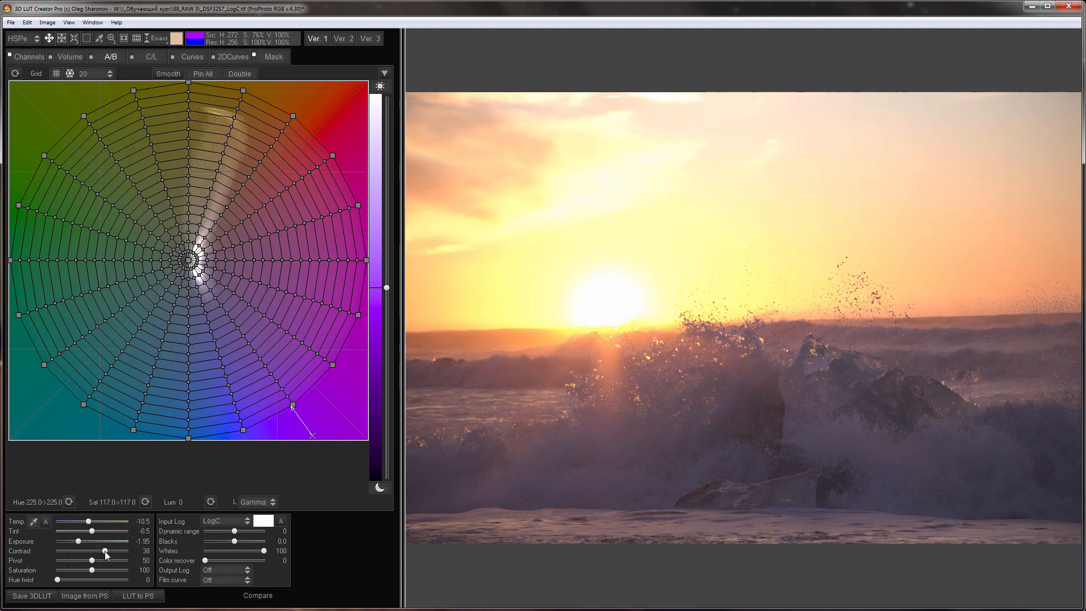
drag(100, 559, 76, 559)
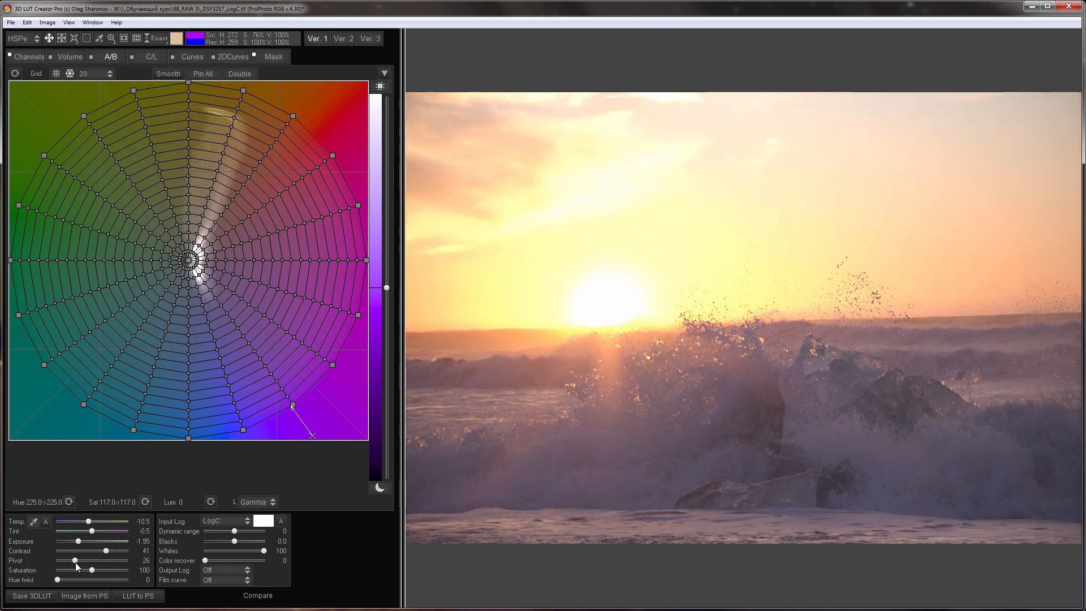
drag(77, 541, 71, 540)
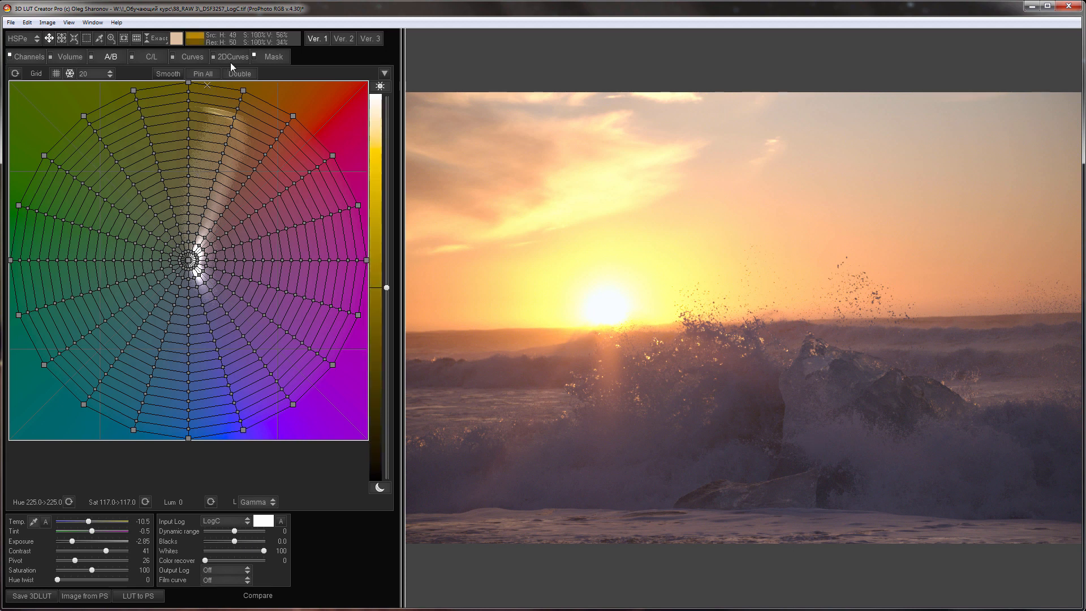
Step: Split the colour grid, darken the lower grid's neutrals and tint them slightly blue
click(239, 74)
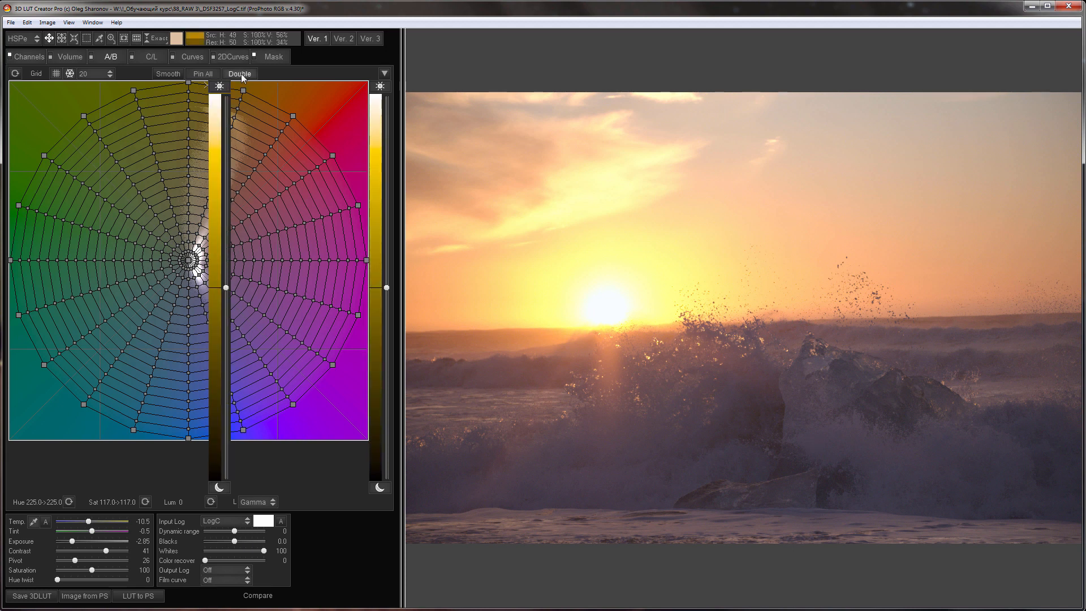
click(238, 73)
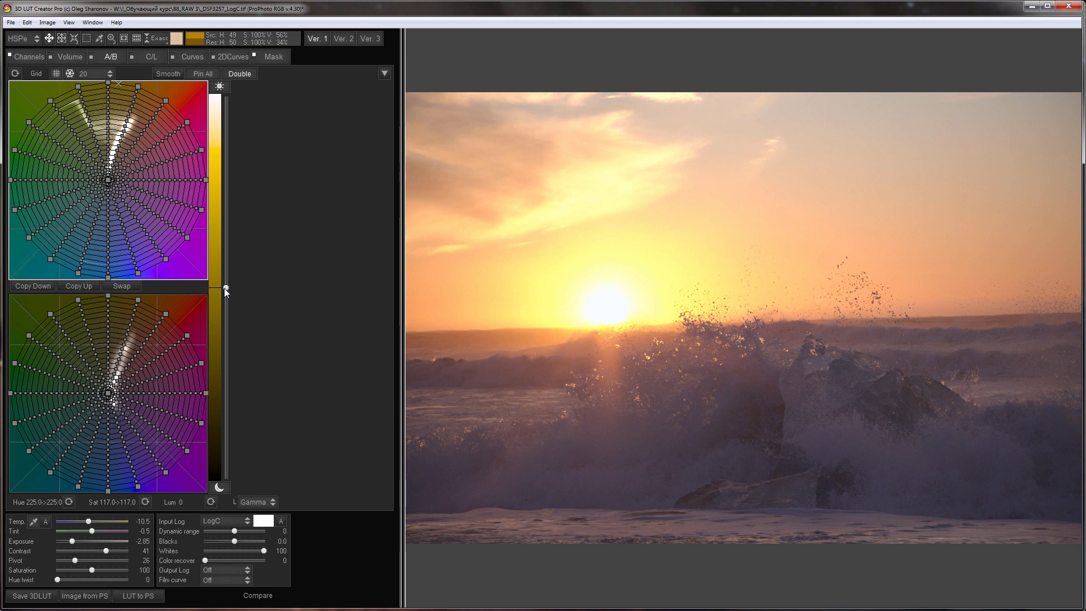
drag(225, 291, 225, 340)
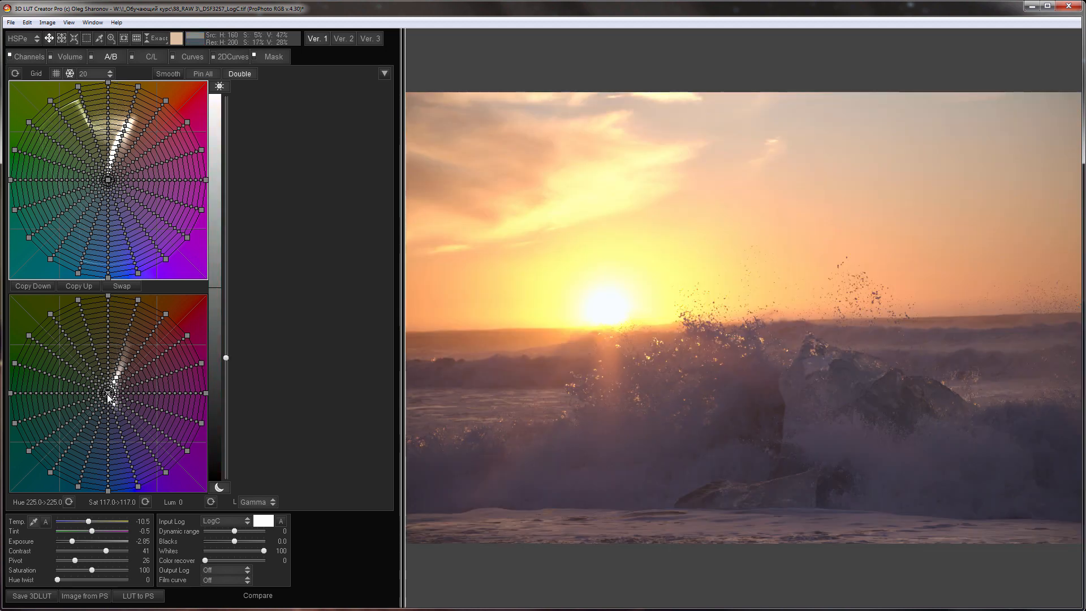
drag(110, 398, 106, 414)
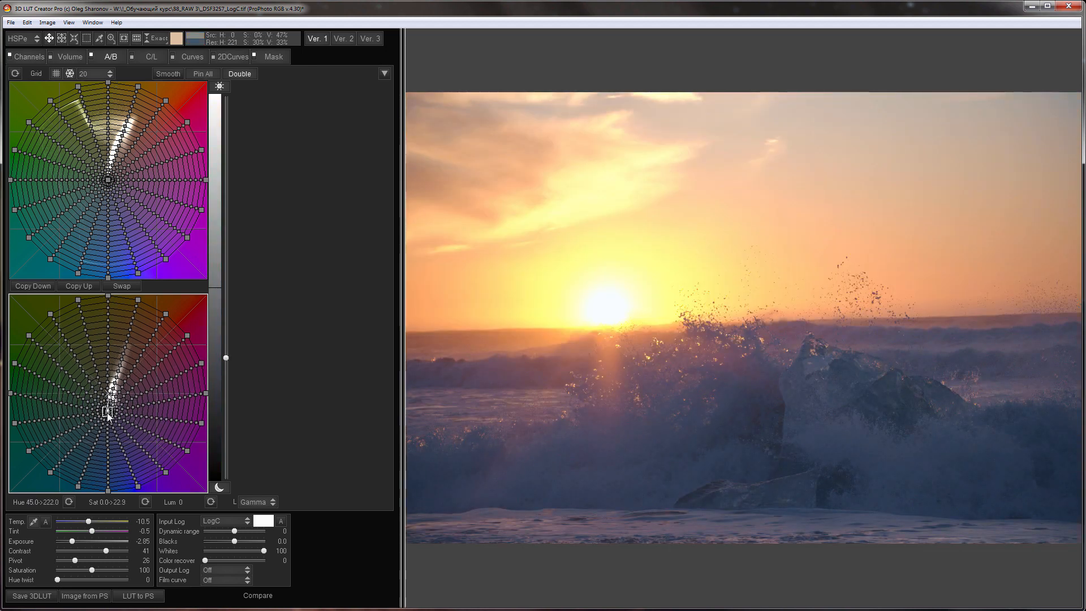
click(192, 56)
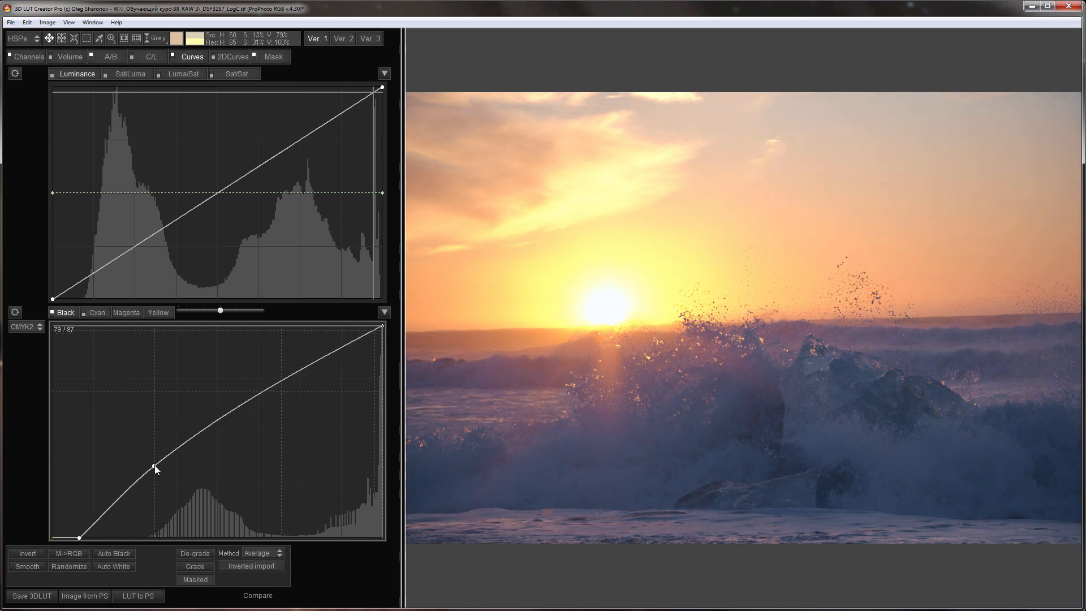
Step: Drag the black-channel curve's midtone point upward to deepen the shadows
drag(153, 468, 176, 454)
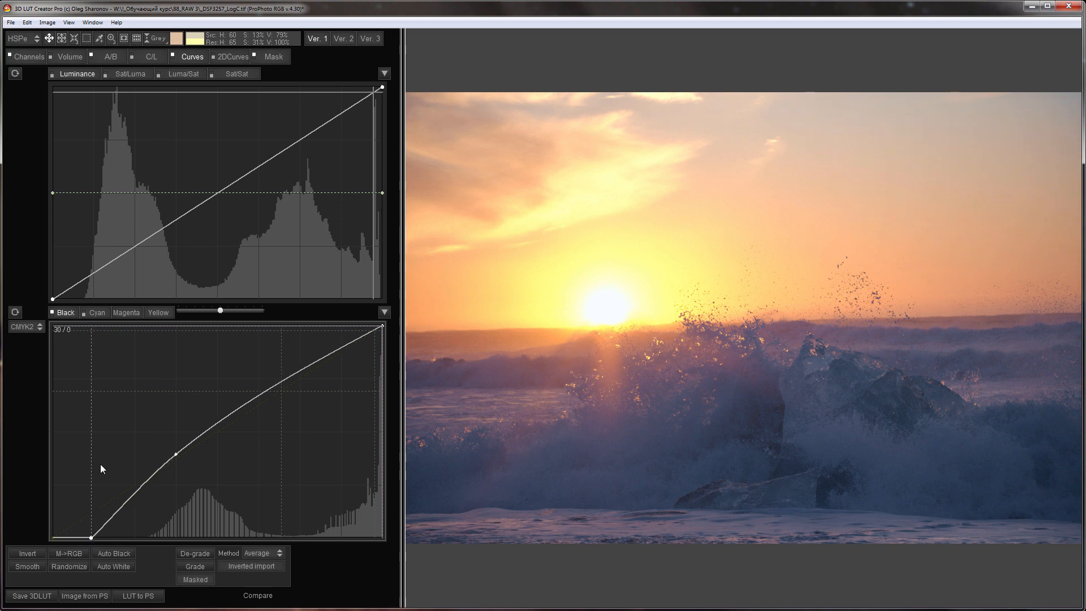
click(110, 56)
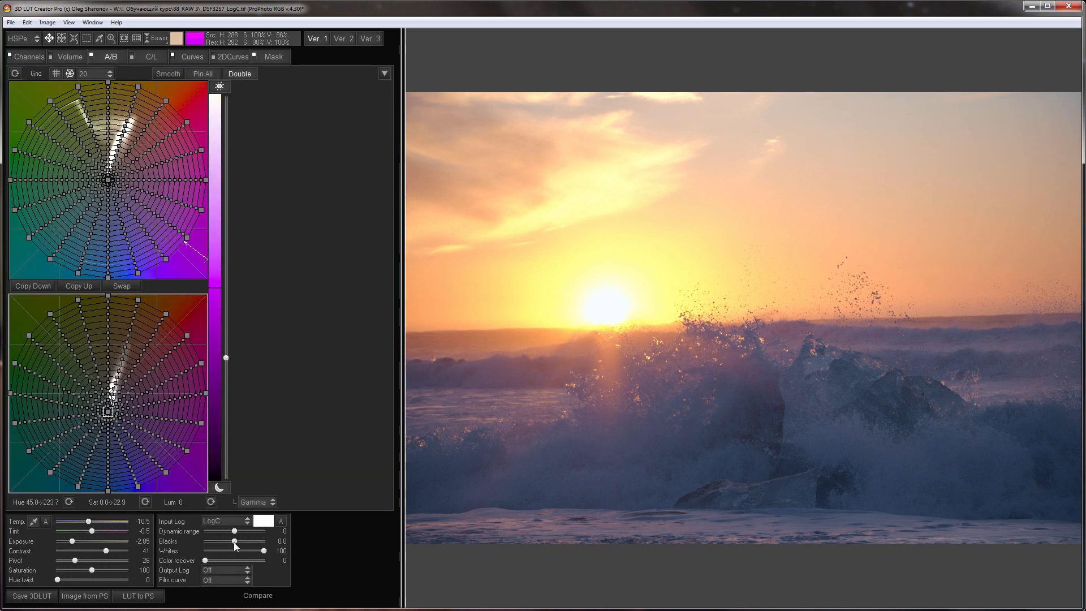
Step: Nudge the Blacks slider slightly left to deepen the shadows
drag(250, 542, 234, 543)
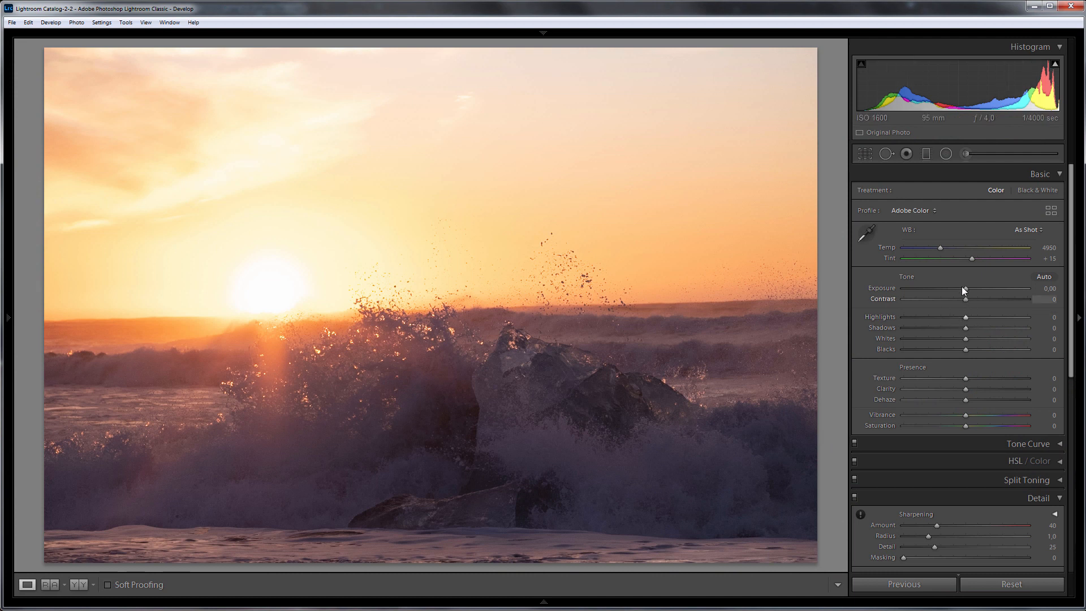
Step: Set the sunrise photo's exposure to -0.09
drag(965, 288, 935, 288)
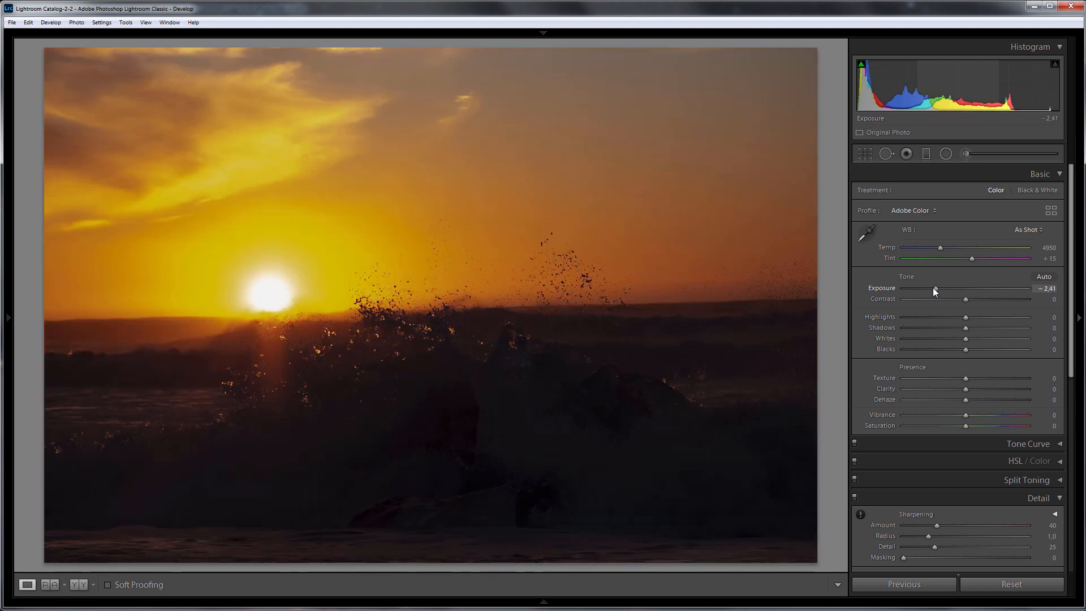
drag(935, 289, 950, 289)
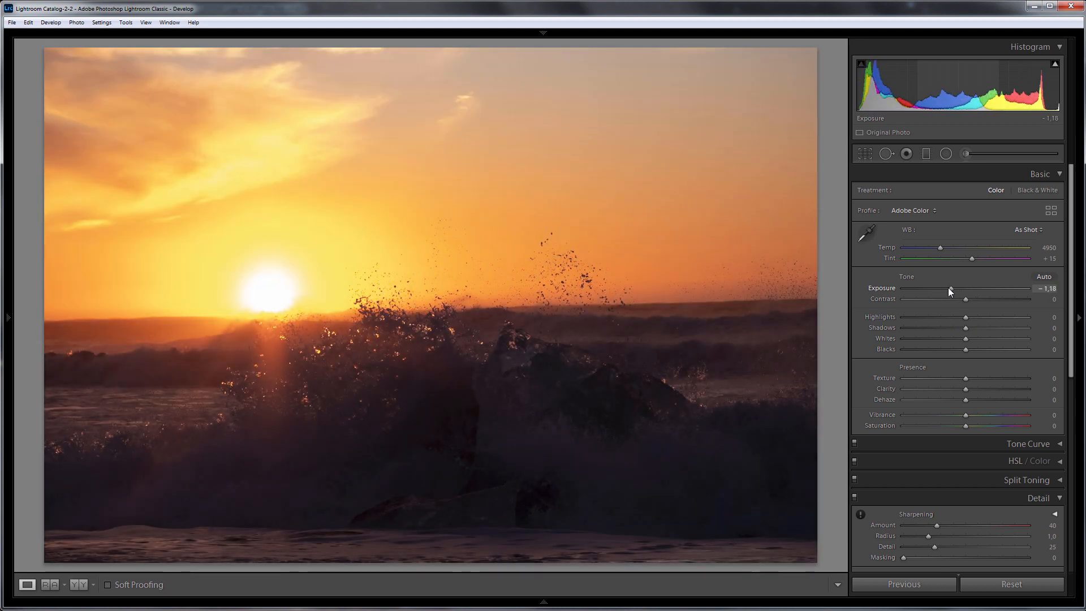
drag(950, 289, 956, 289)
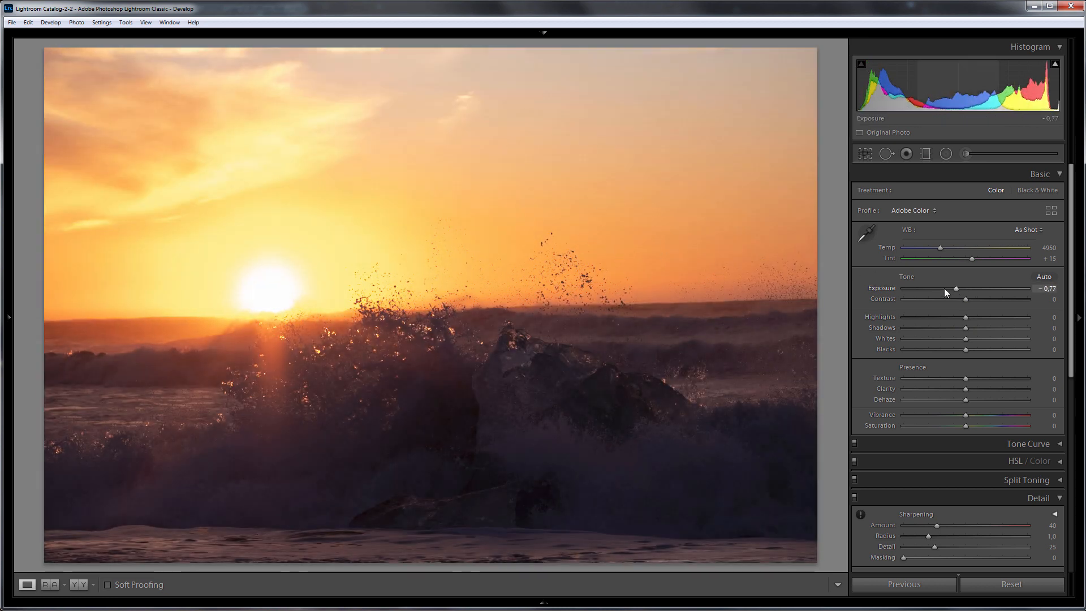
drag(955, 288, 967, 288)
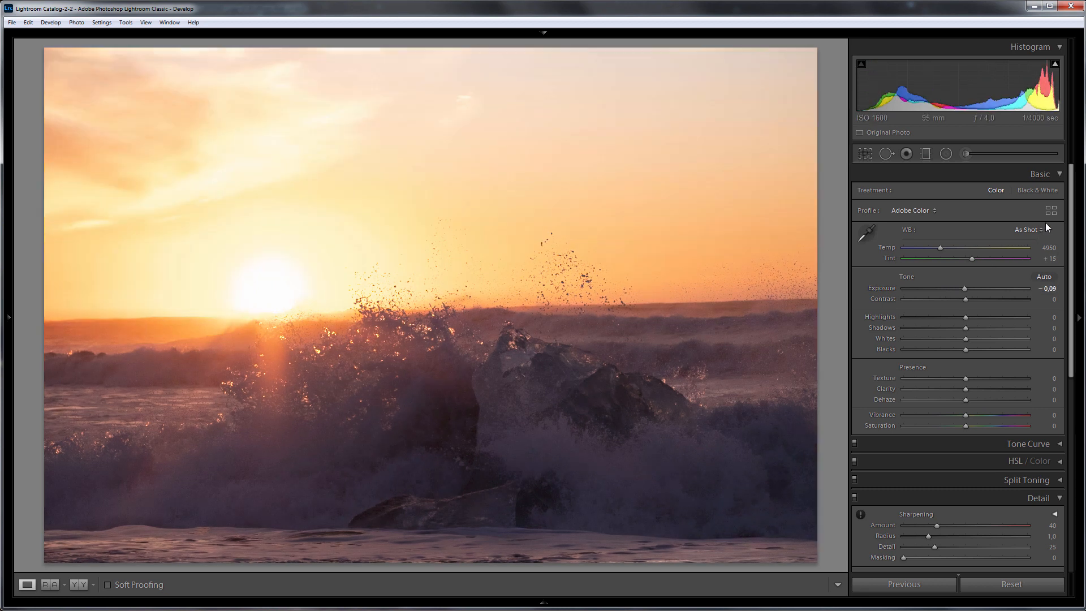
Step: Apply the Camera Velvia/Vivid profile from the Profile Browser
click(1050, 210)
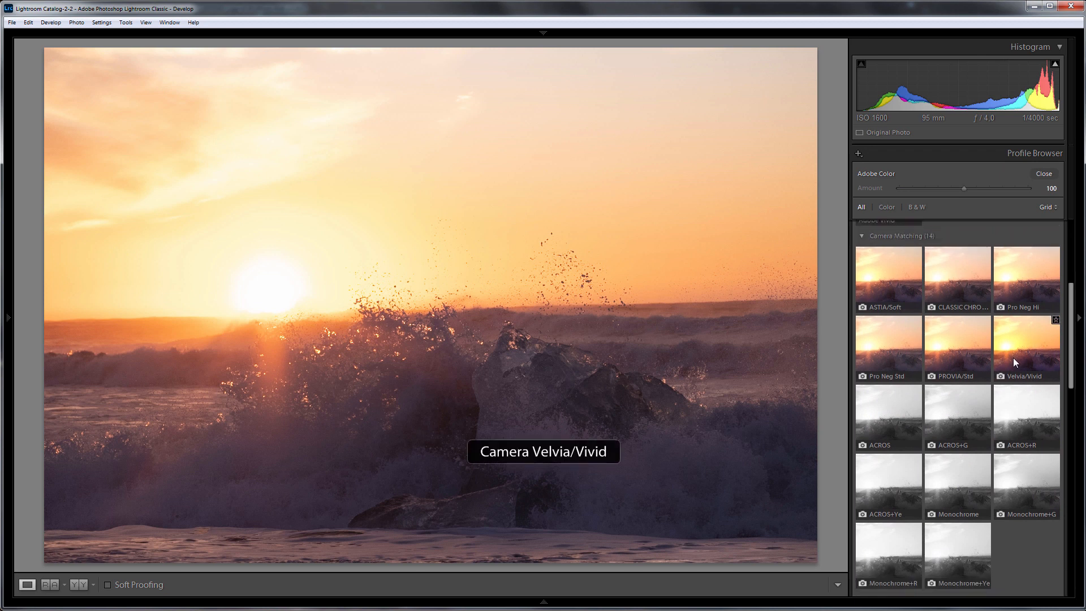
click(1028, 347)
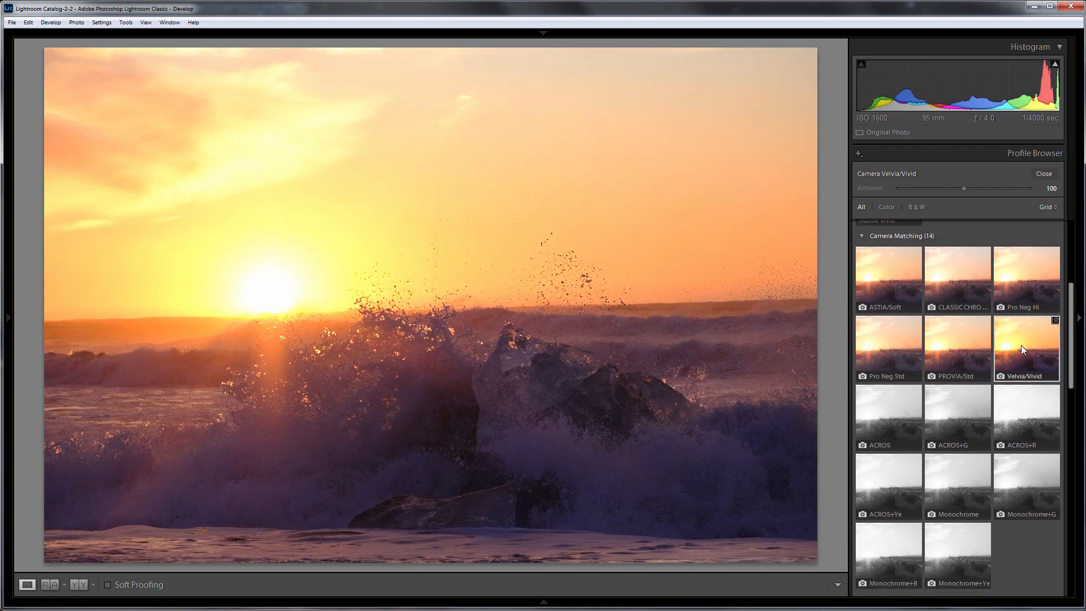
click(1045, 173)
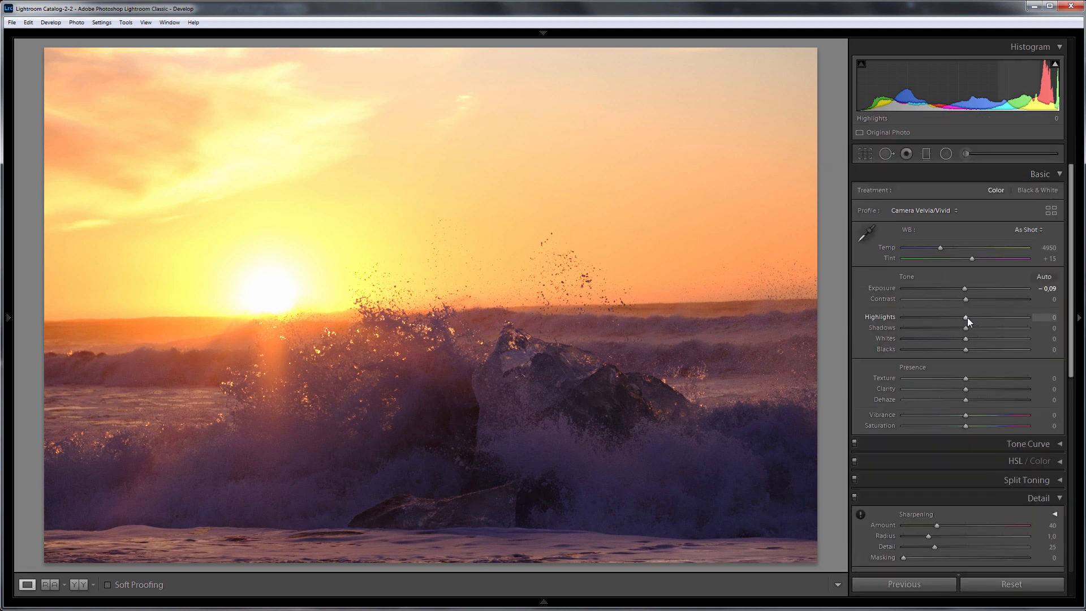
Step: Pull the highlights down and lift the shadows to +40
drag(966, 317, 920, 317)
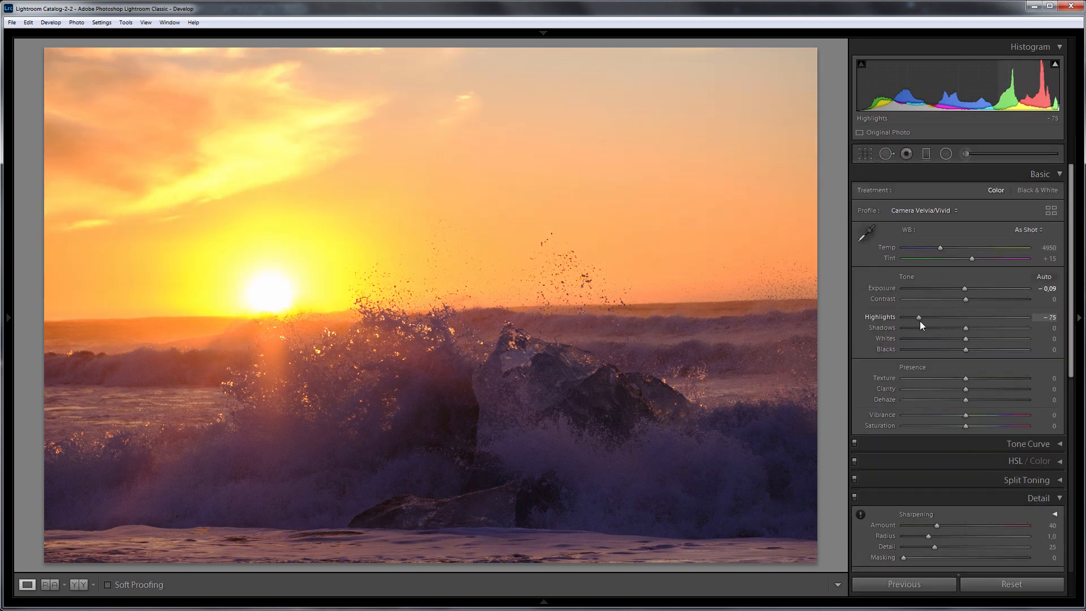
drag(919, 318, 902, 317)
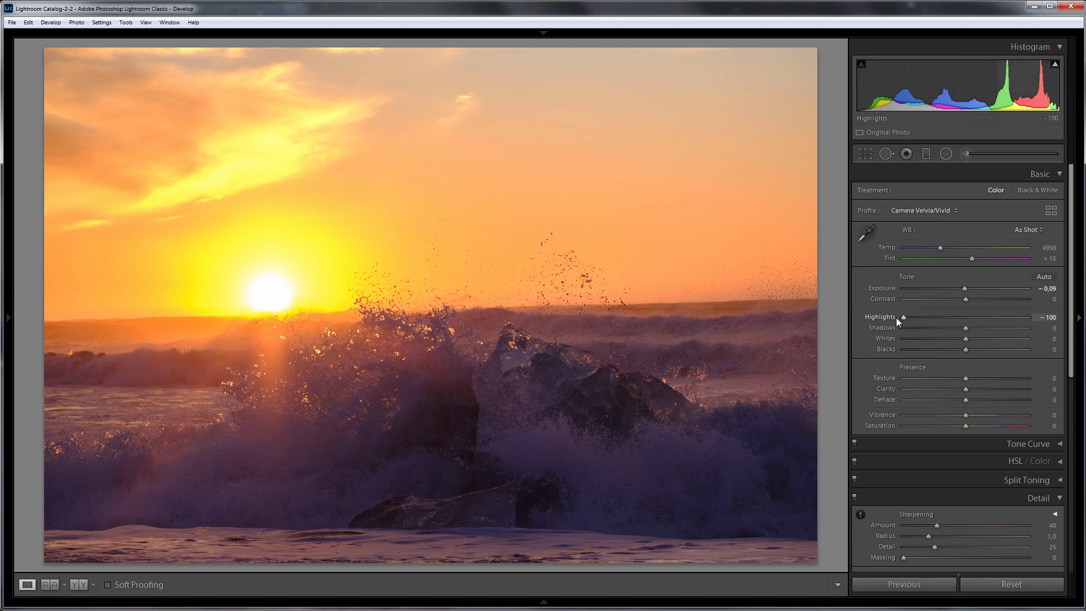
drag(904, 322, 941, 321)
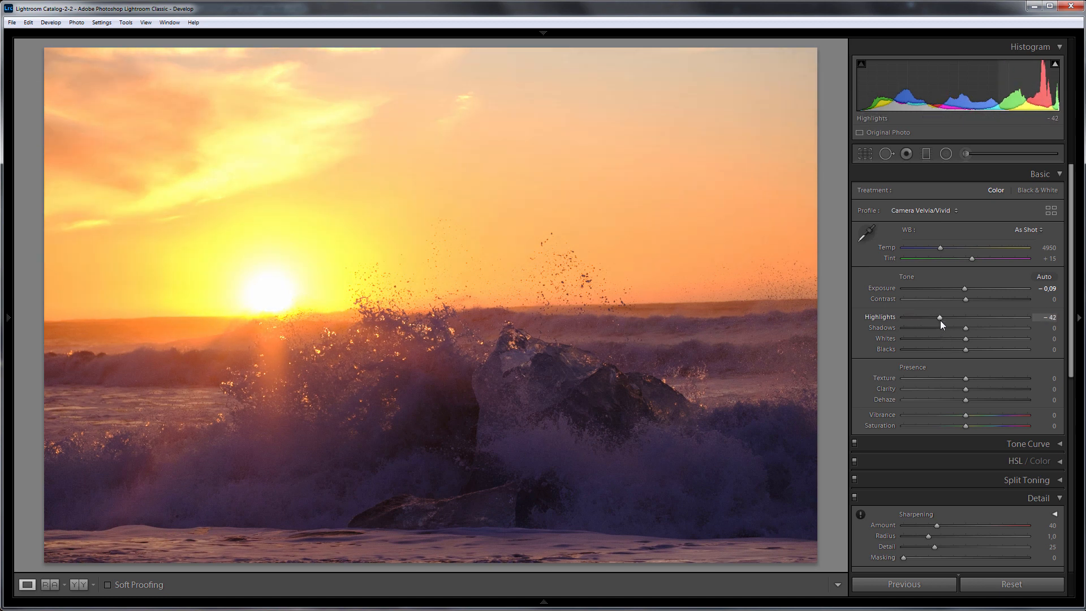
drag(965, 327, 990, 327)
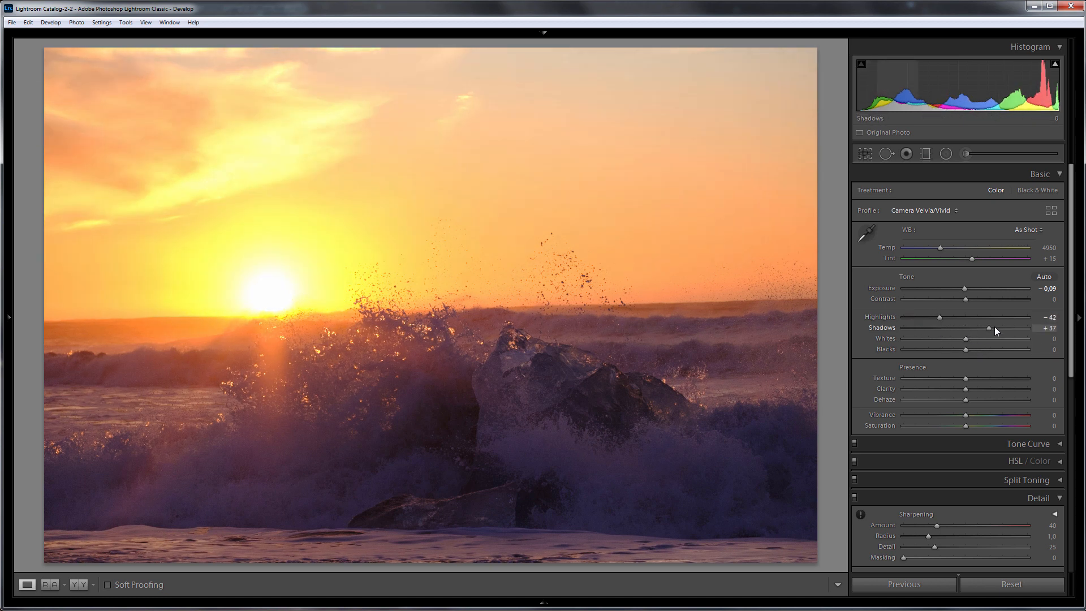
drag(989, 327, 992, 328)
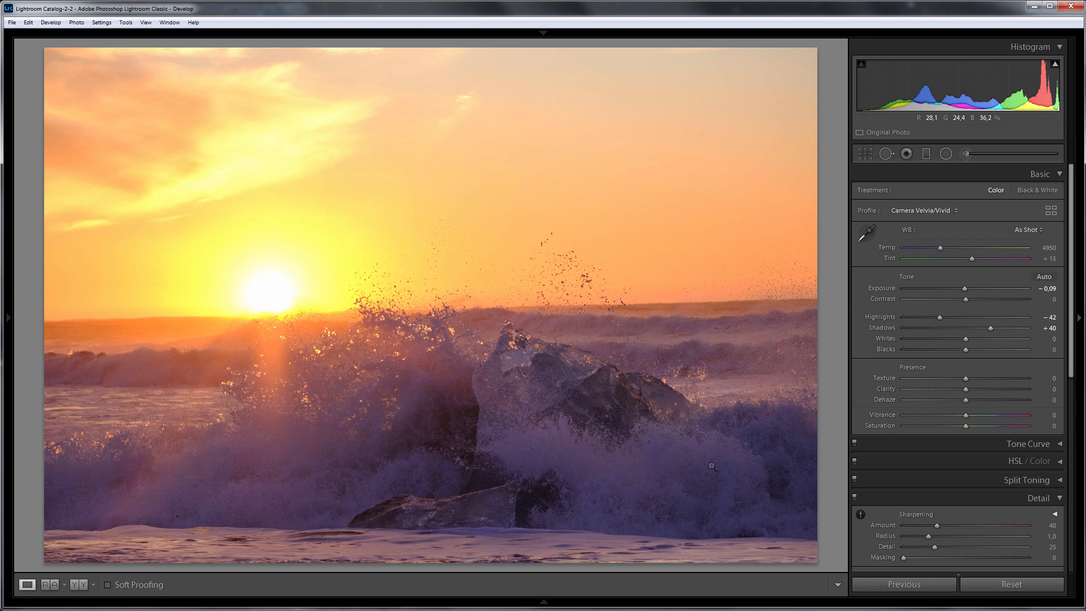
Step: Set white balance to temperature 4636, tint -3, and highlights to -73
drag(977, 258, 968, 258)
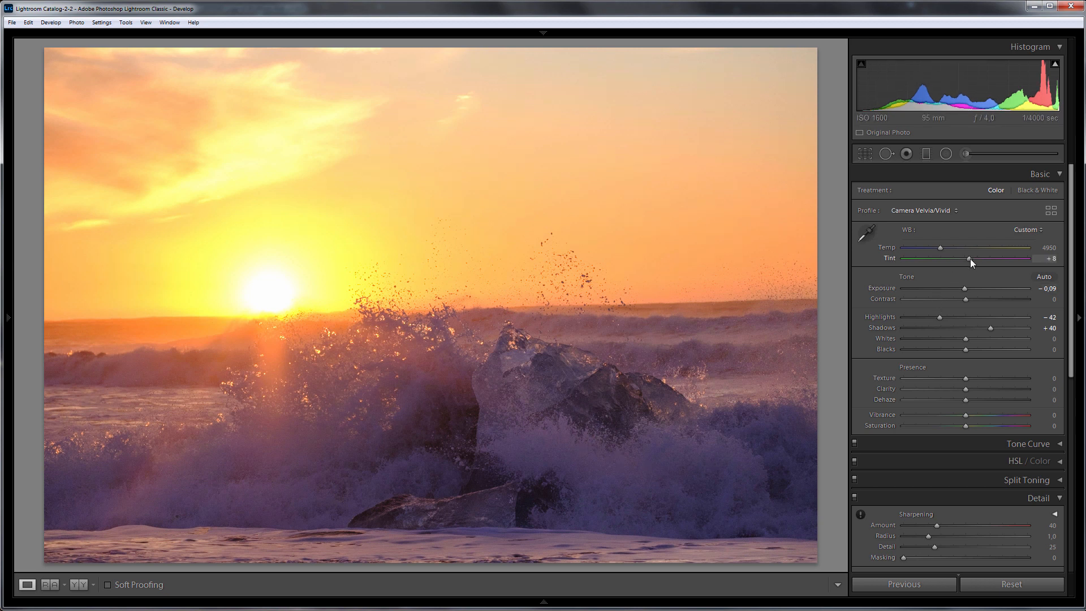
drag(969, 259, 947, 259)
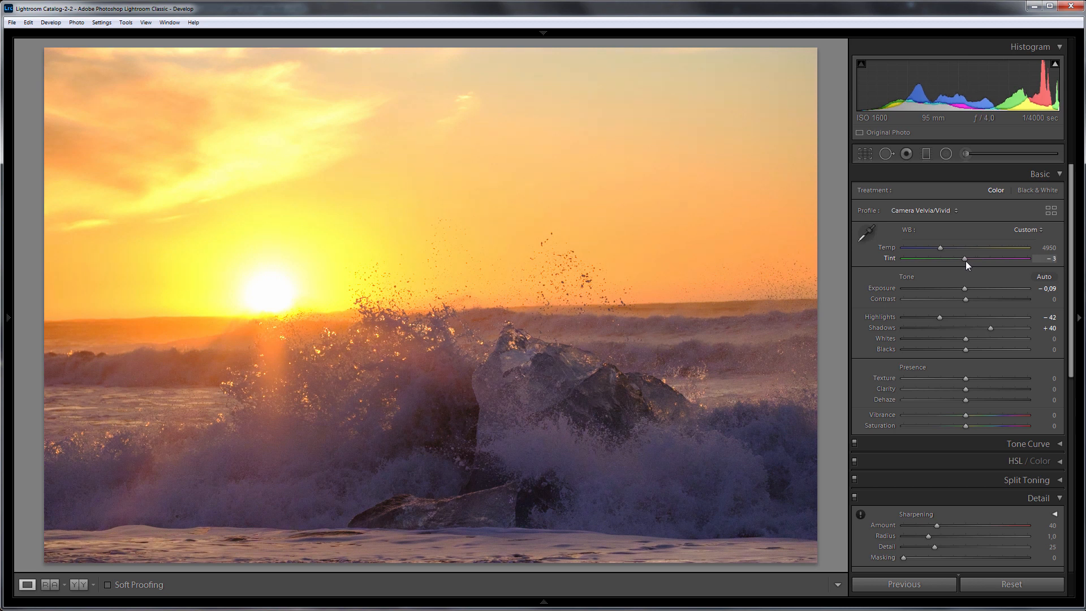
drag(960, 248, 938, 247)
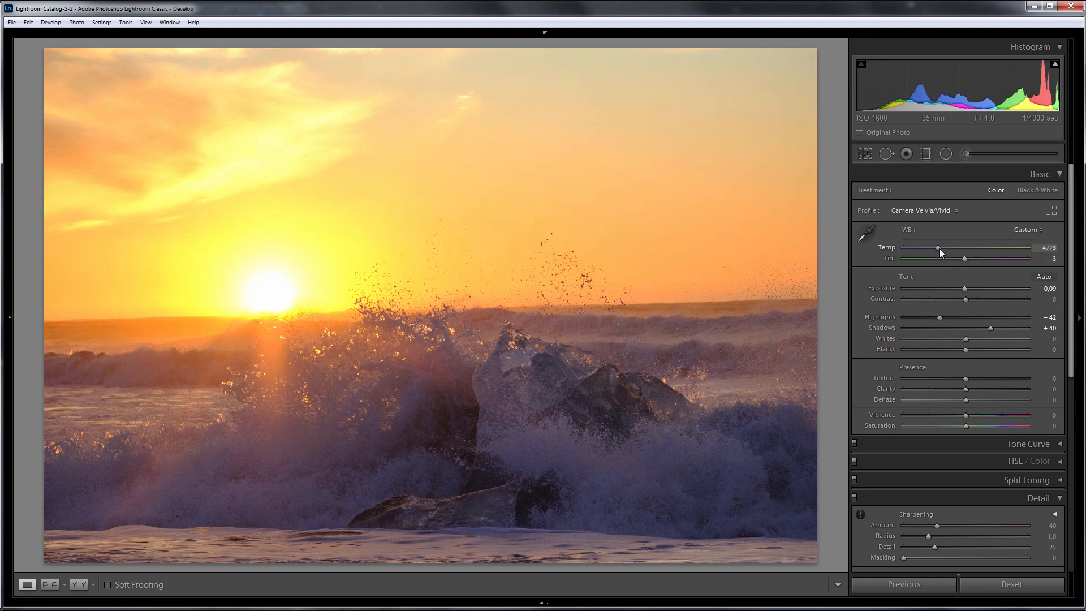
drag(938, 247, 936, 248)
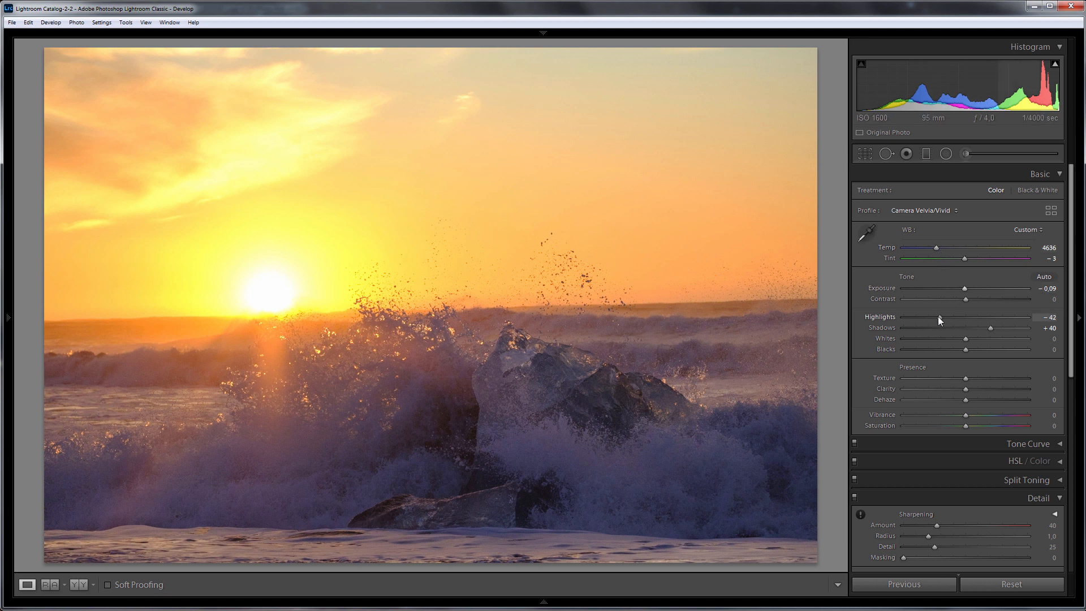
drag(938, 317, 921, 317)
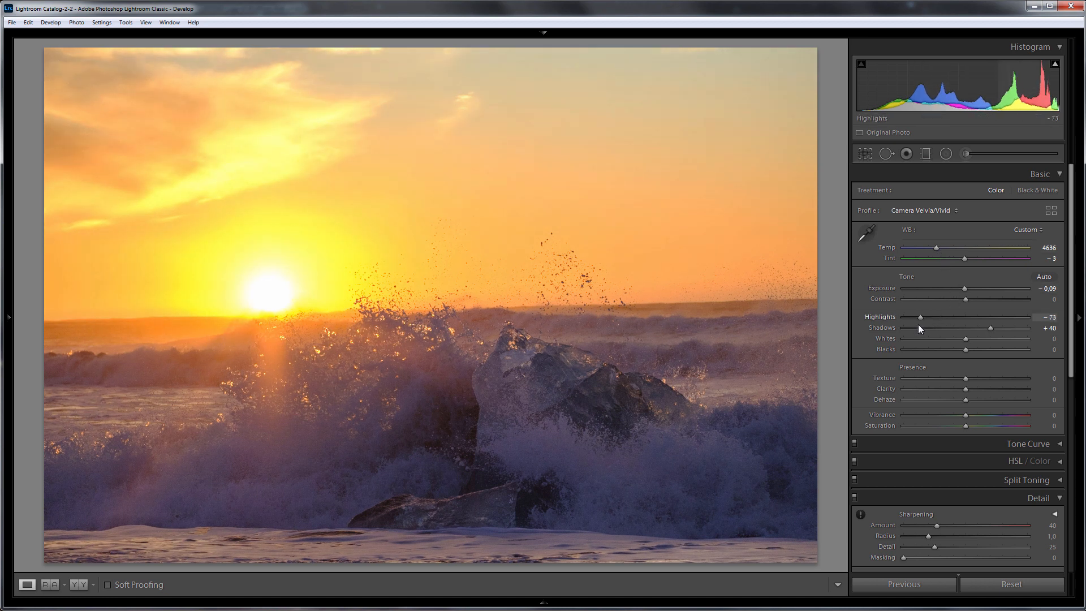
mouse_move(990, 327)
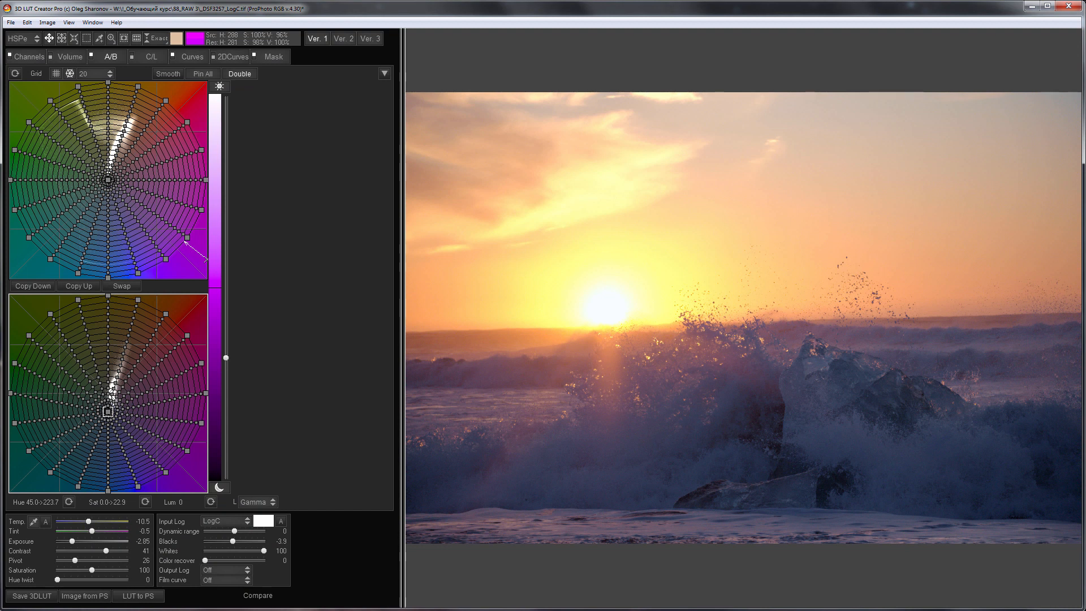
Step: View 3D LUT Creator's graded wave photo, nudging a slider
drag(80, 525, 88, 524)
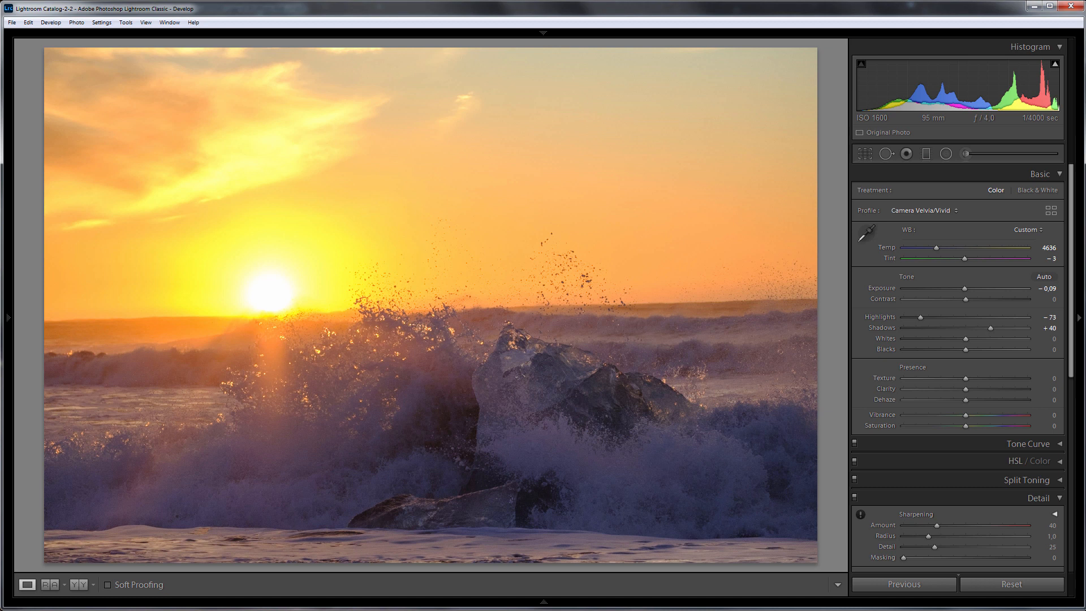
mouse_move(277, 229)
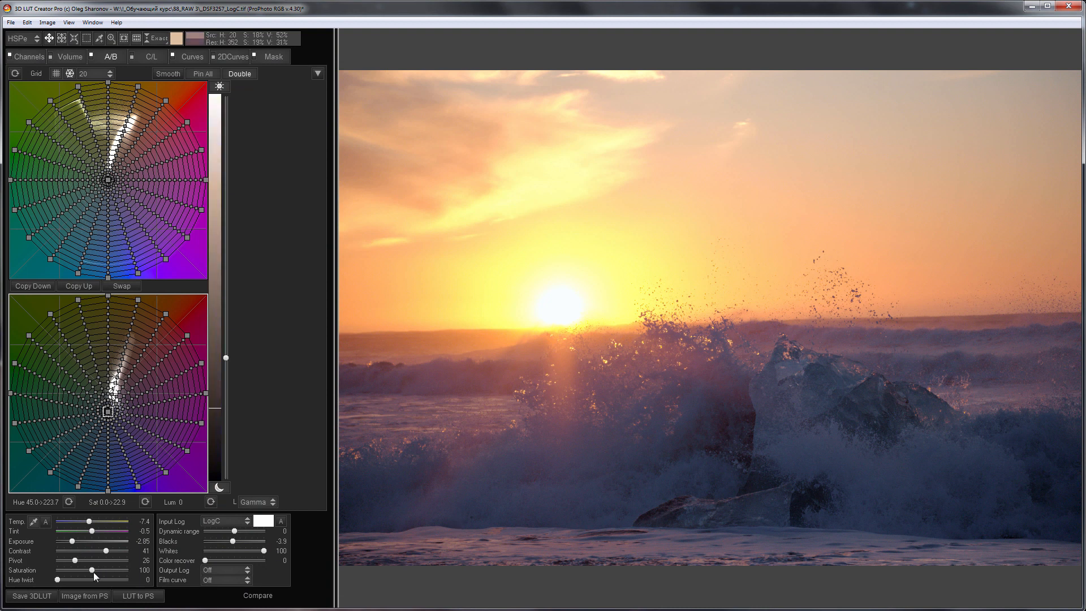
Step: Raise the wave photo's Saturation slider from 100 to 108
drag(81, 570, 95, 571)
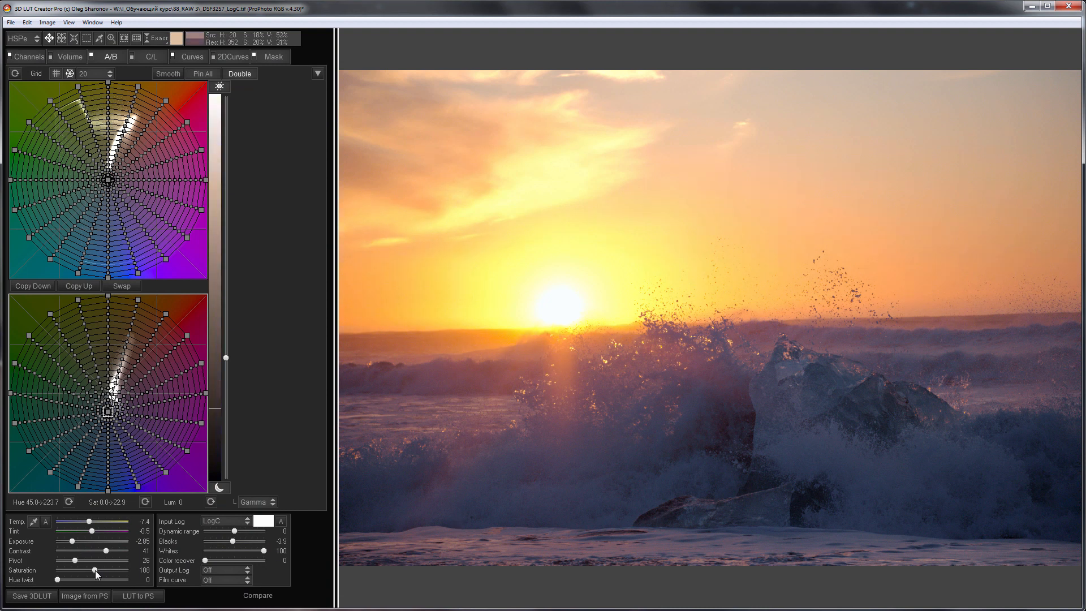